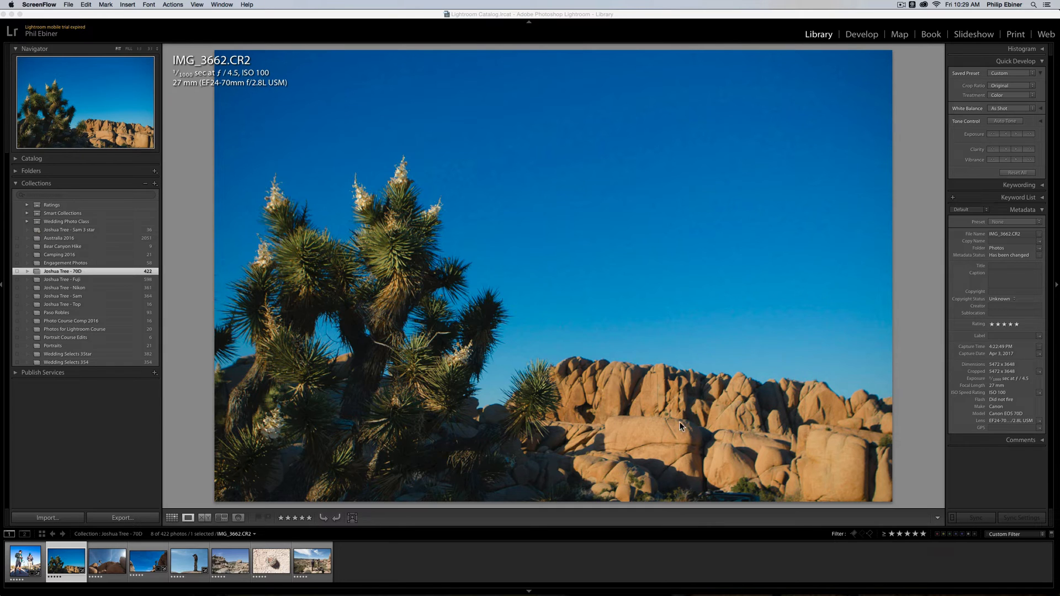
mouse_move(470, 437)
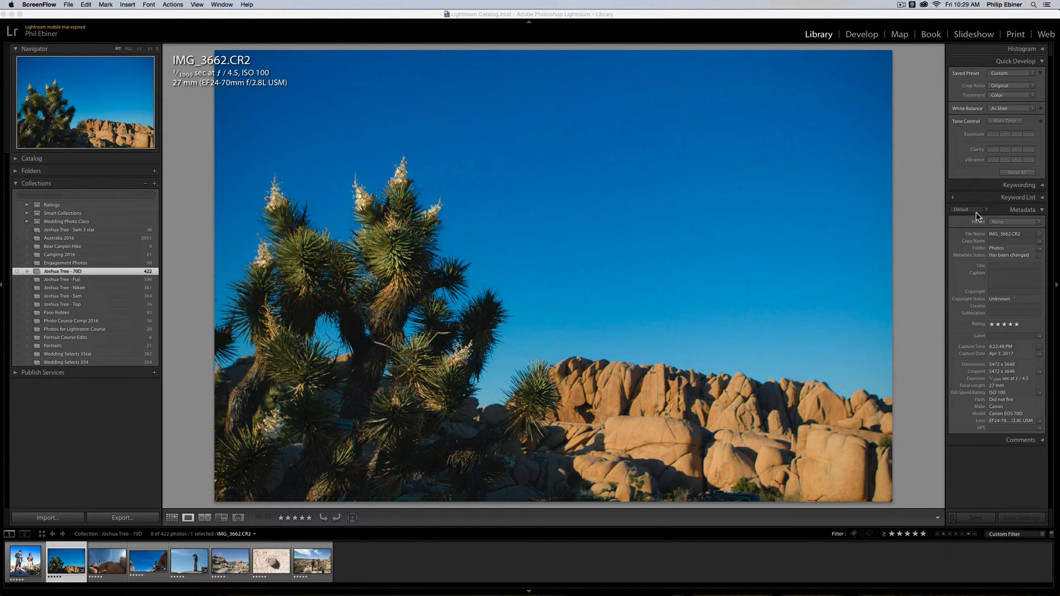
mouse_move(922, 133)
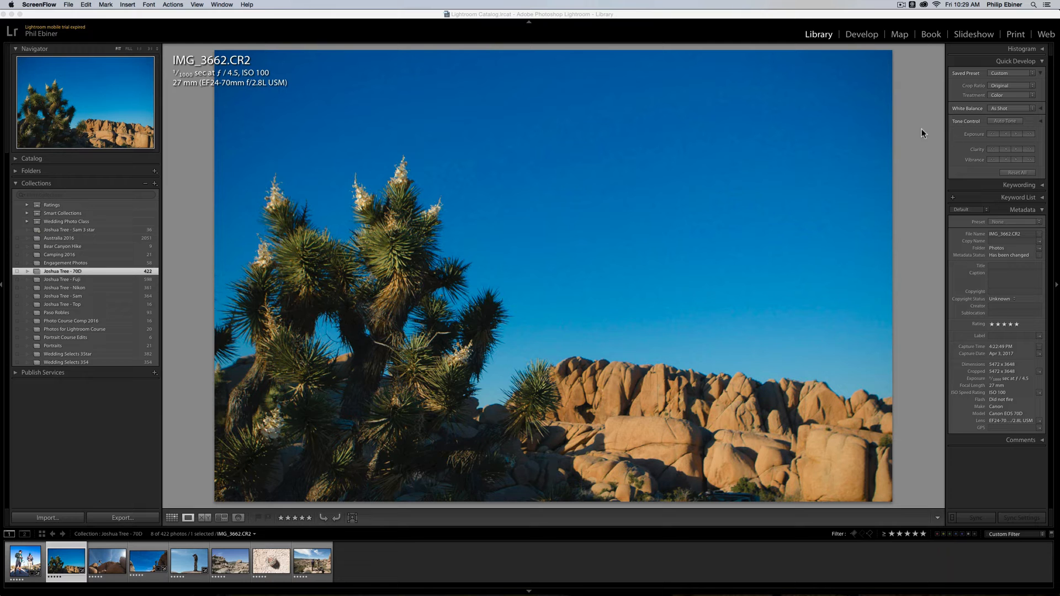
mouse_move(1044, 213)
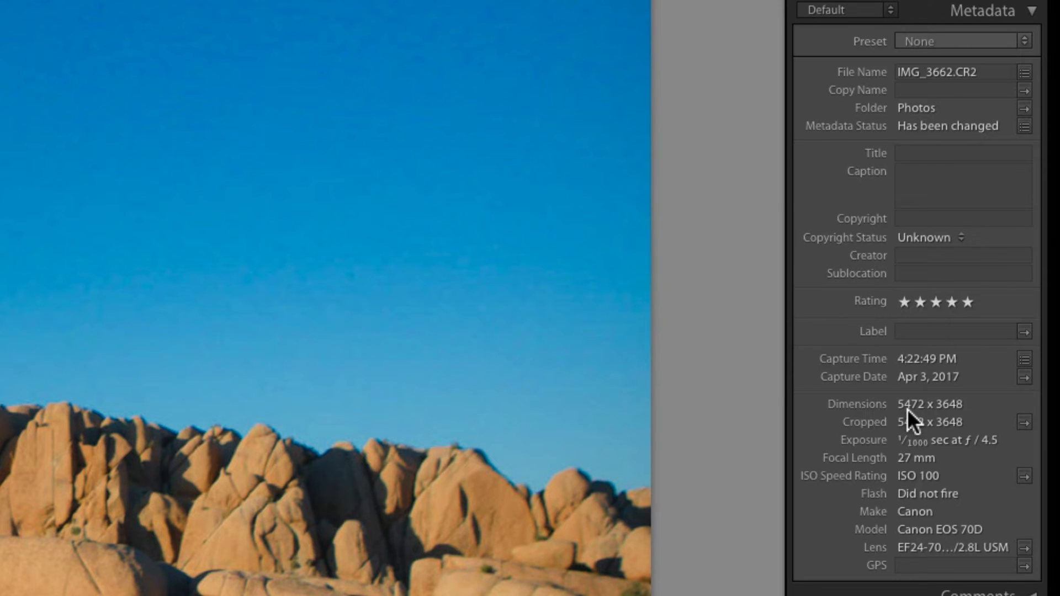
mouse_move(943, 425)
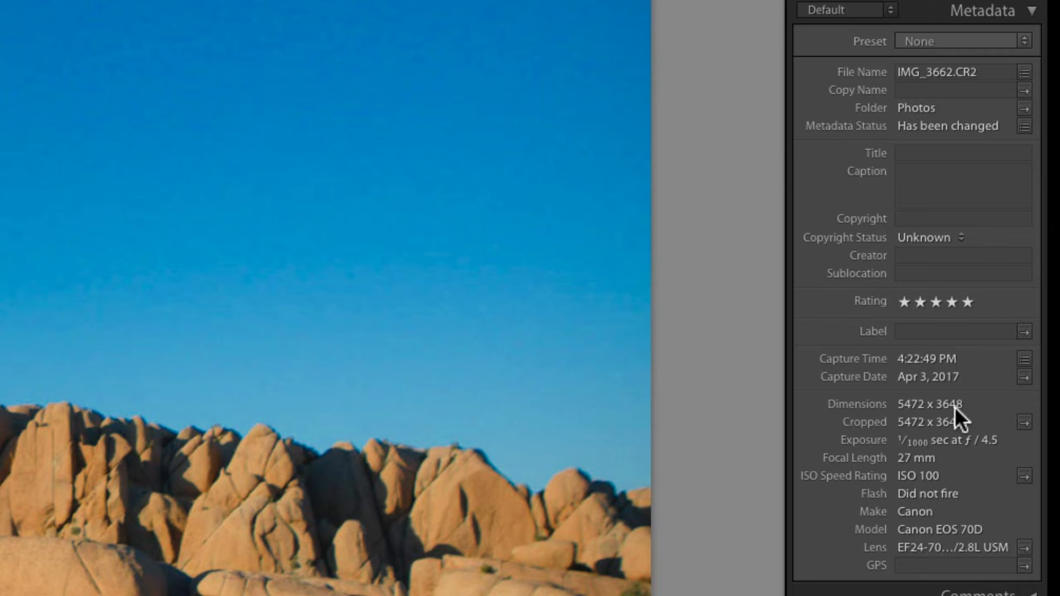
mouse_move(840, 331)
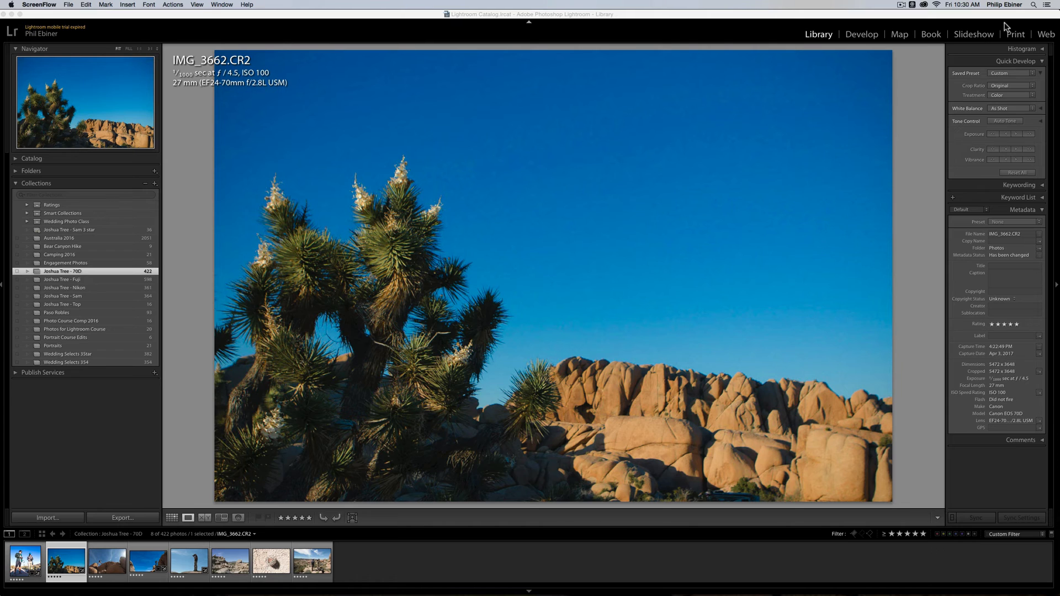
Switch to the Print module and choose a single-photo page layout for the Joshua Tree image
left_click(1015, 33)
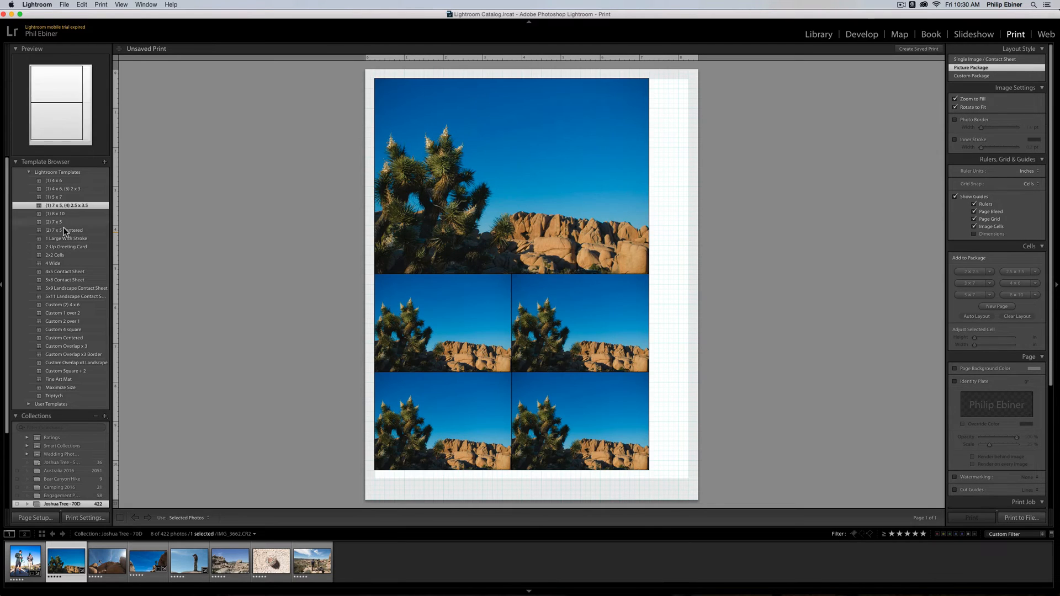
left_click(65, 247)
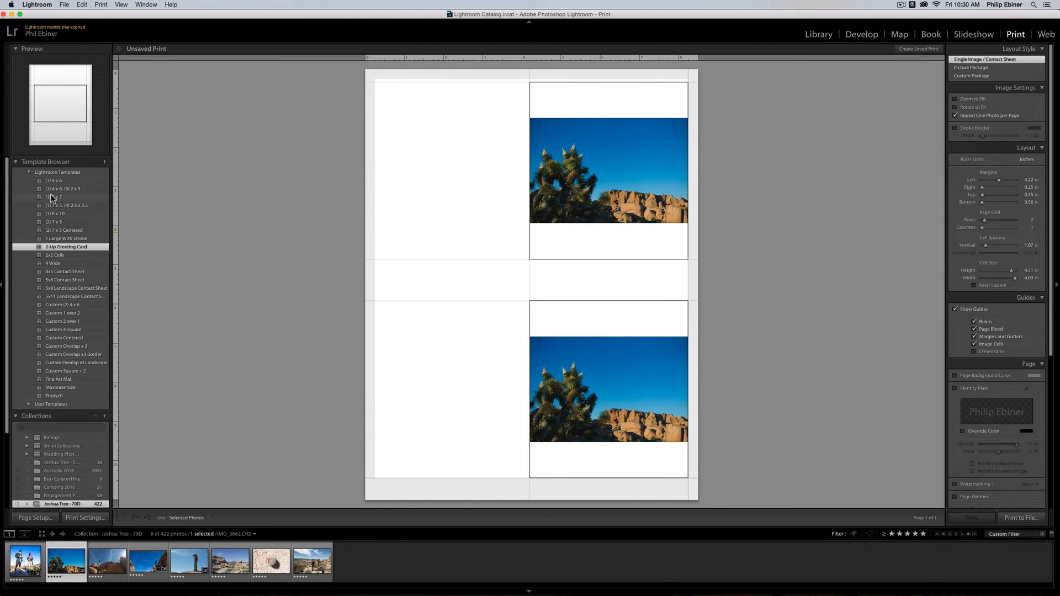
left_click(34, 518)
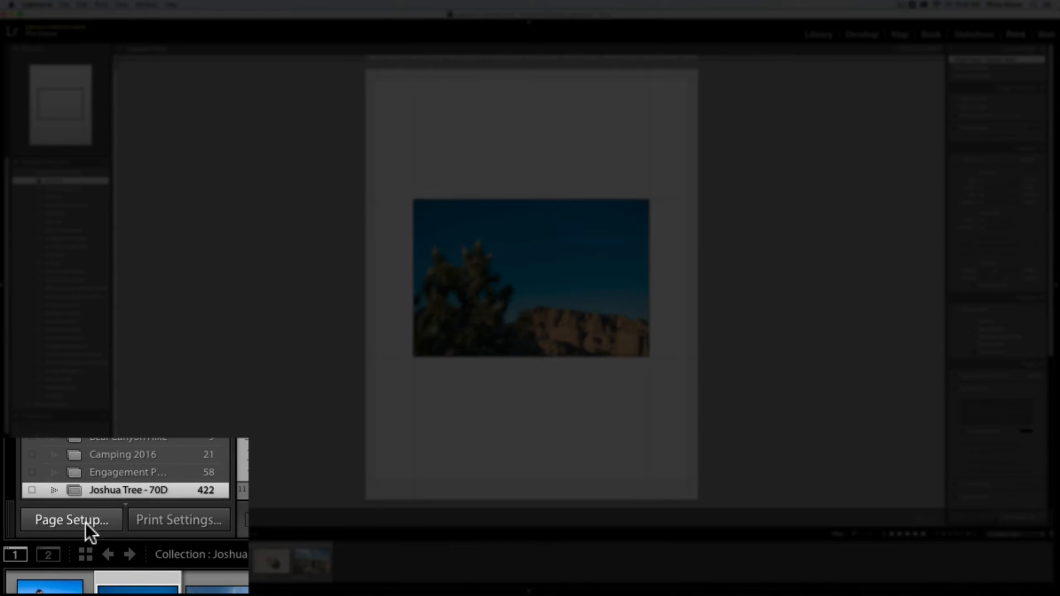
Create a custom paper size named 4x6 measuring 6 by 4 inches in Page Setup
left_click(70, 520)
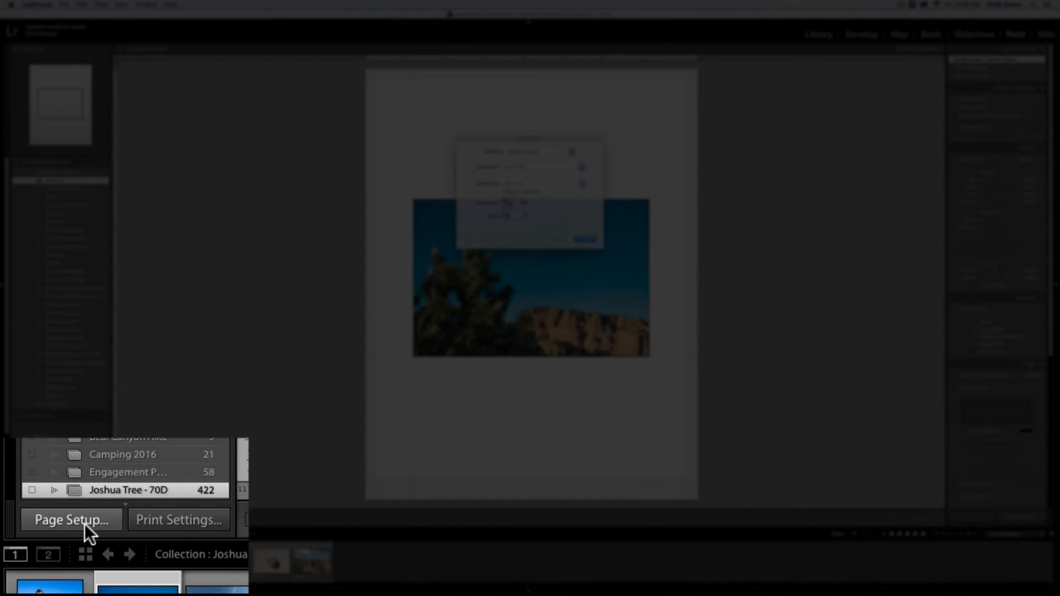
left_click(70, 520)
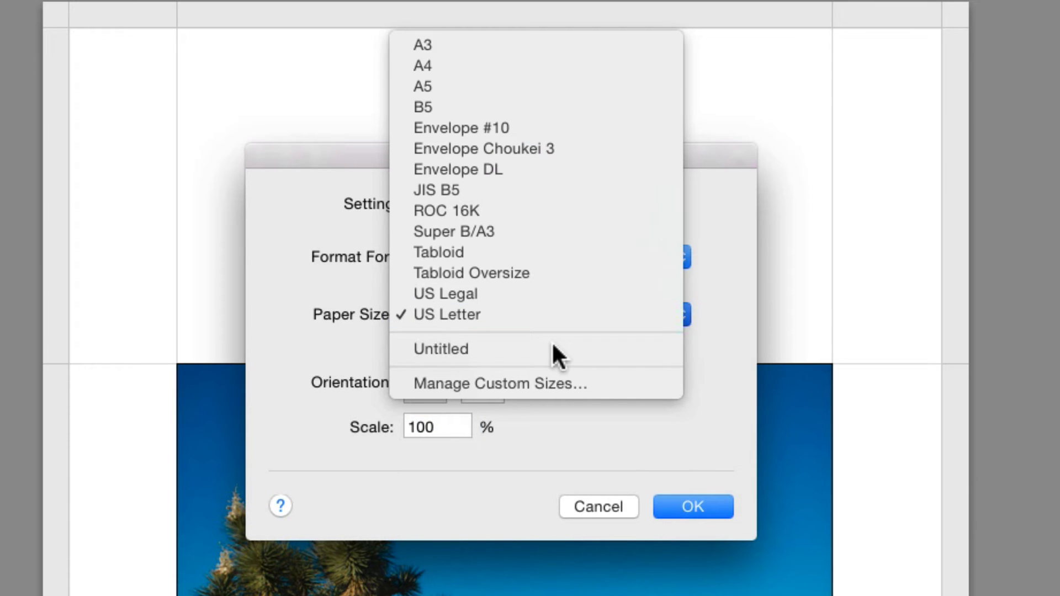
mouse_move(534, 392)
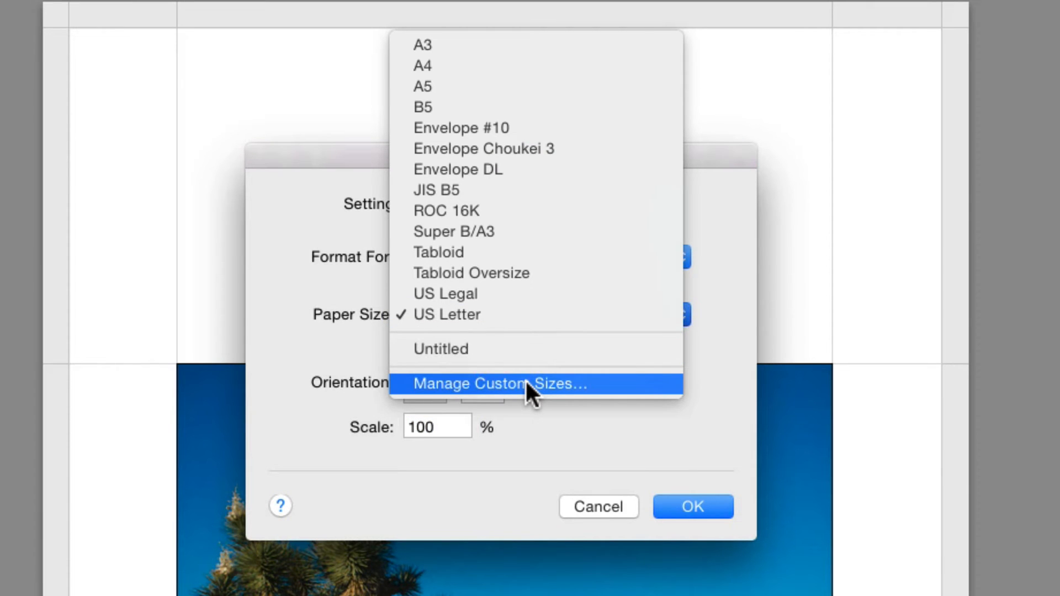
left_click(502, 383)
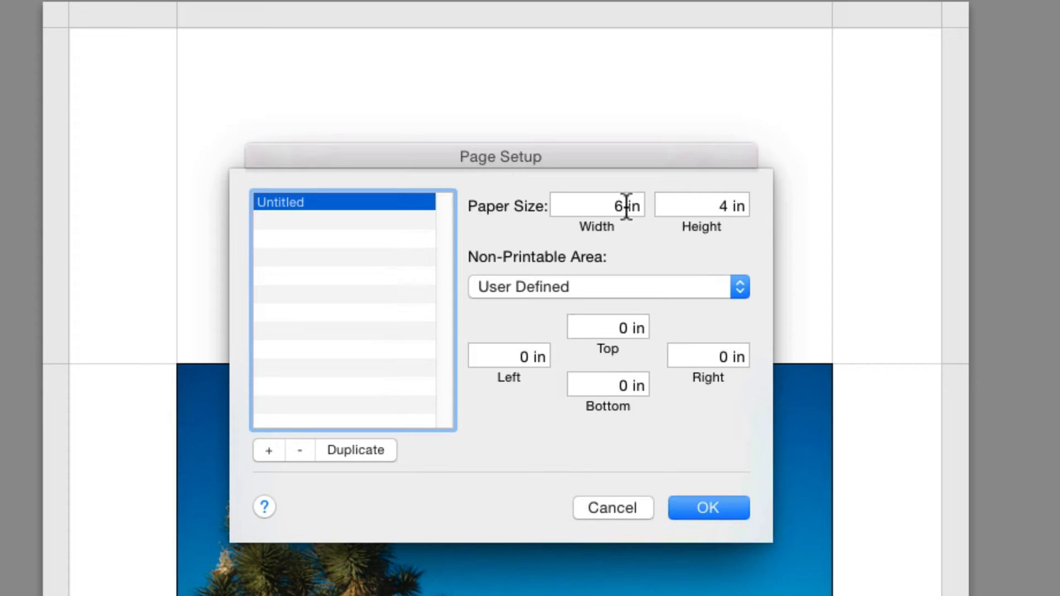
mouse_move(700, 205)
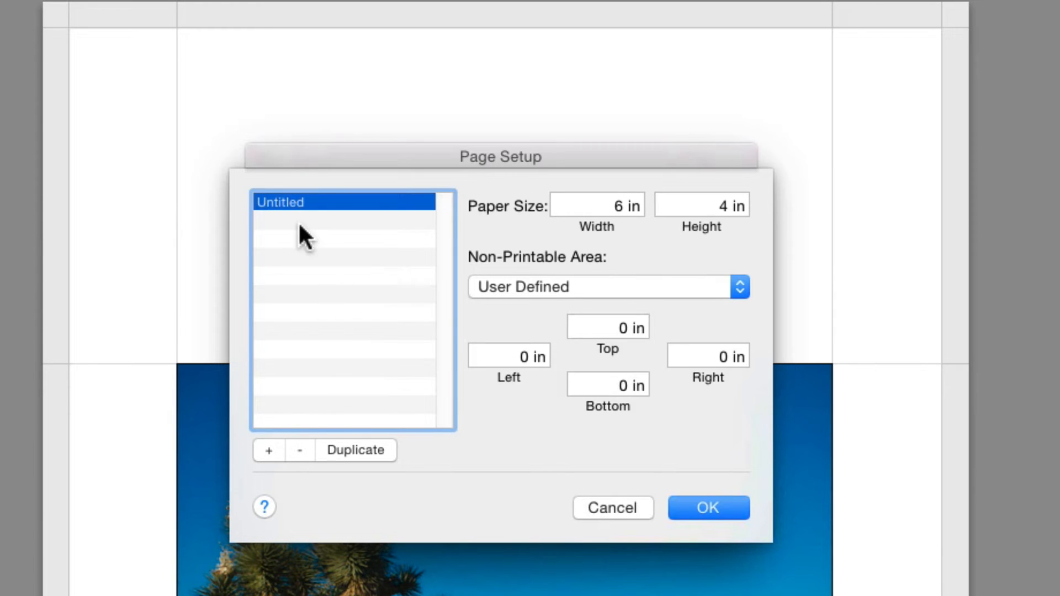
type("4x6")
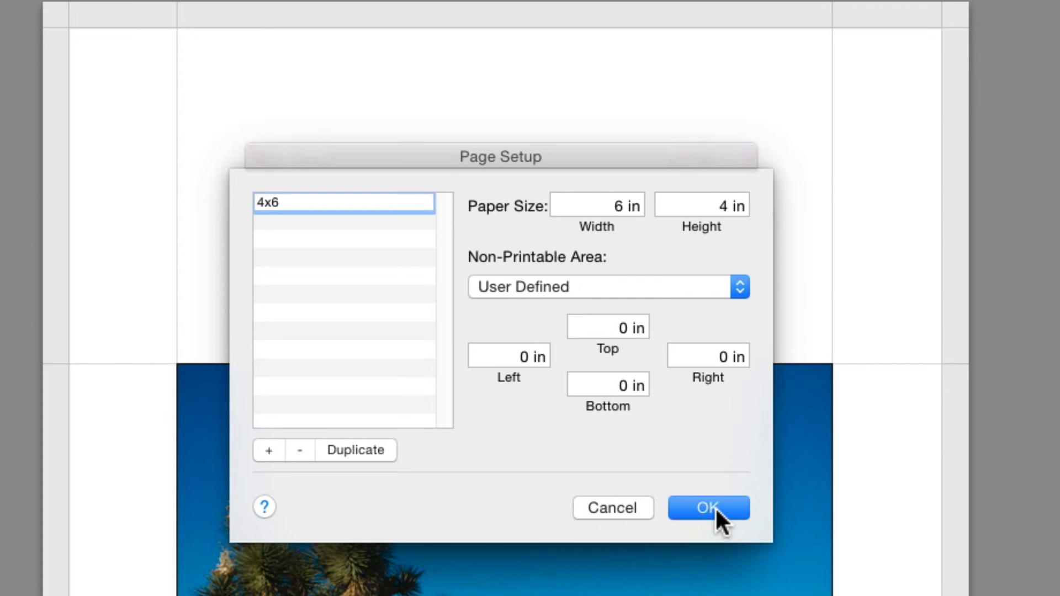
left_click(344, 203)
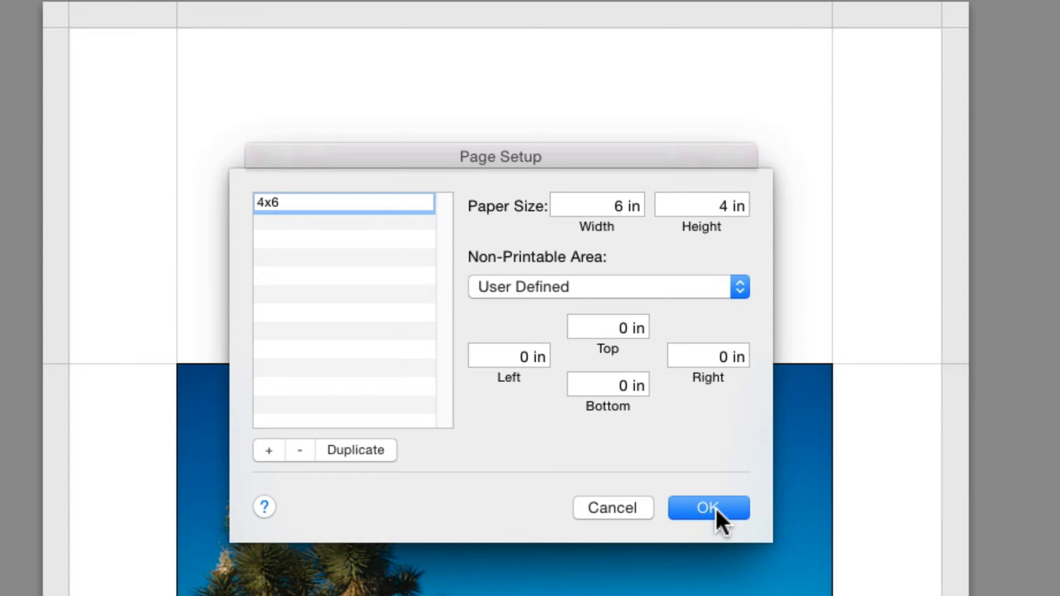
left_click(708, 508)
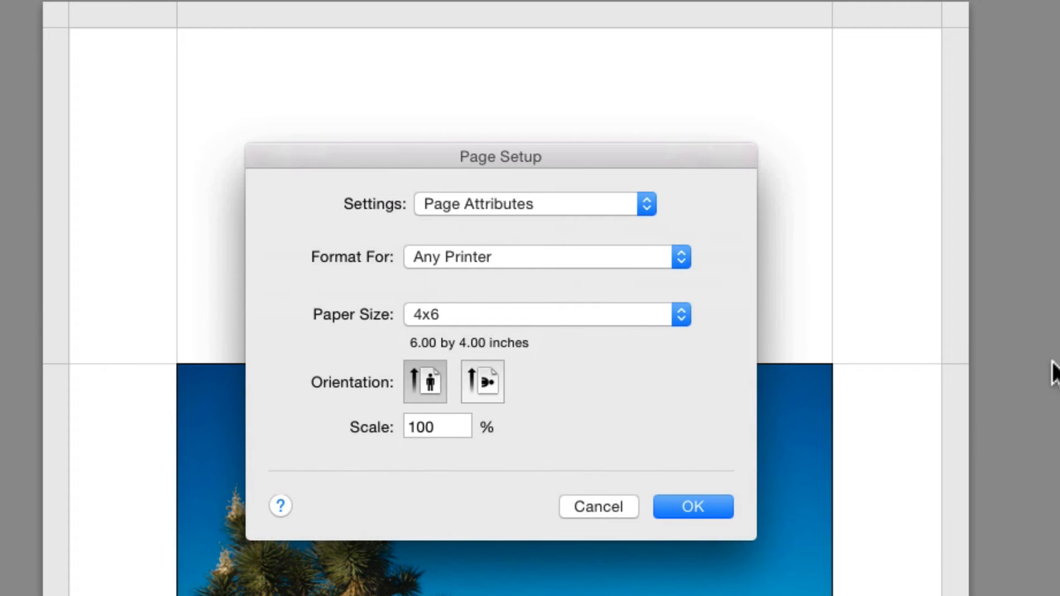
mouse_move(676, 521)
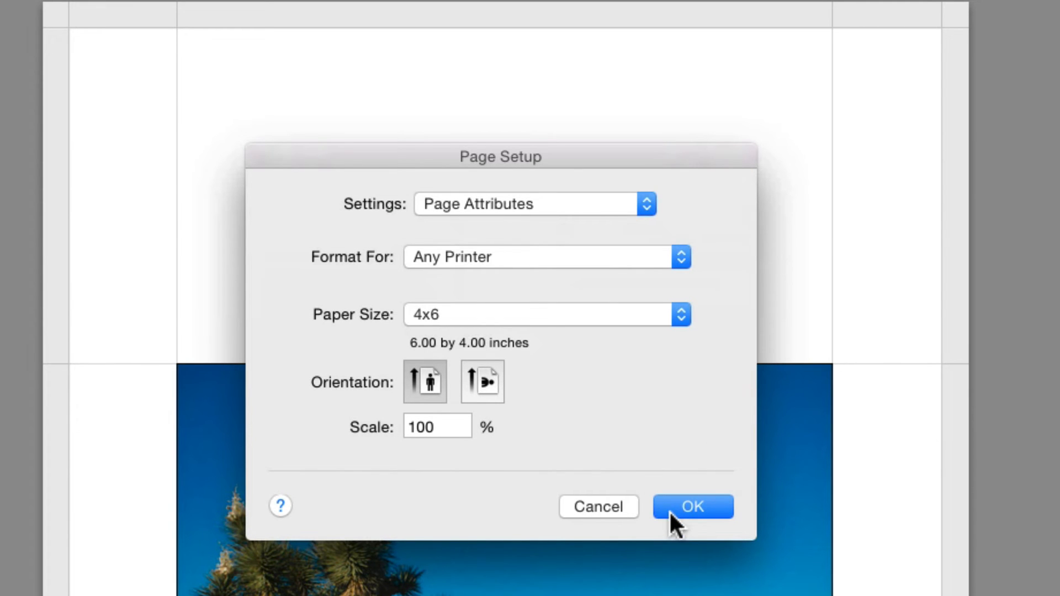
mouse_move(703, 514)
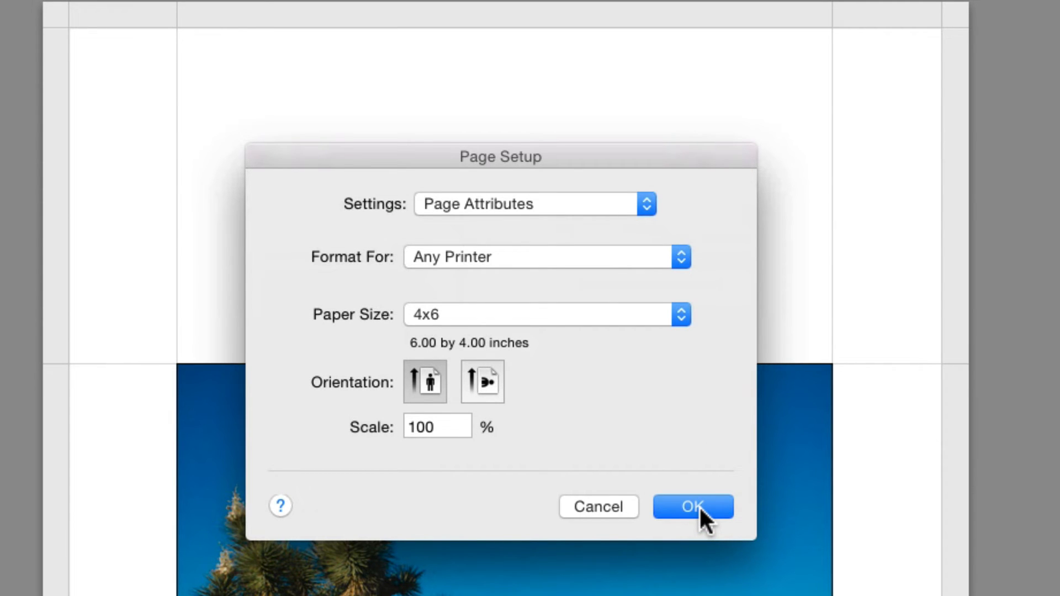
Apply the 4x6 page and add a 10 pt black stroke border around the photo
left_click(693, 507)
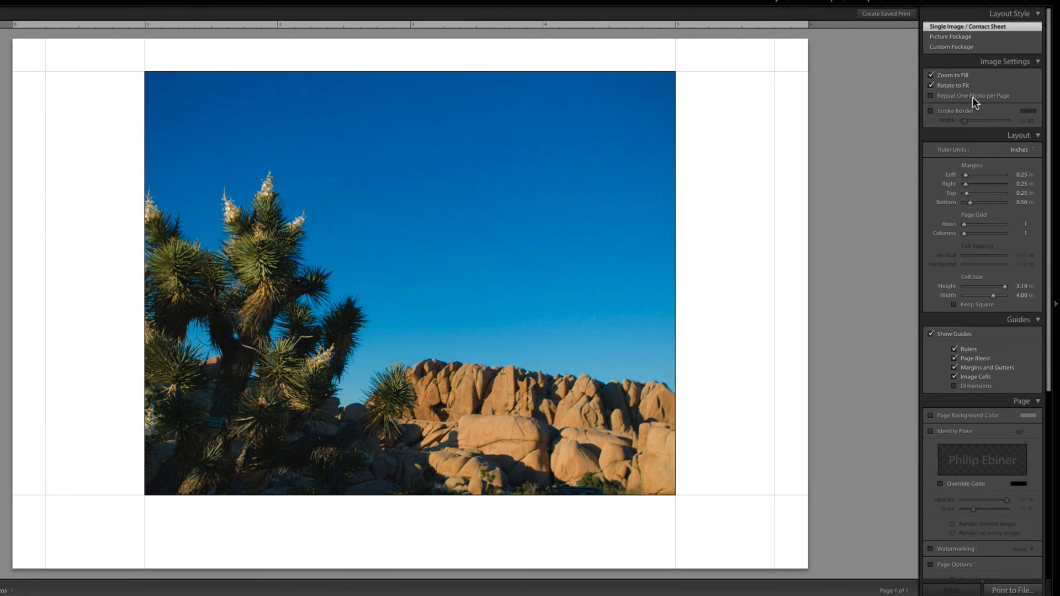
mouse_move(1031, 42)
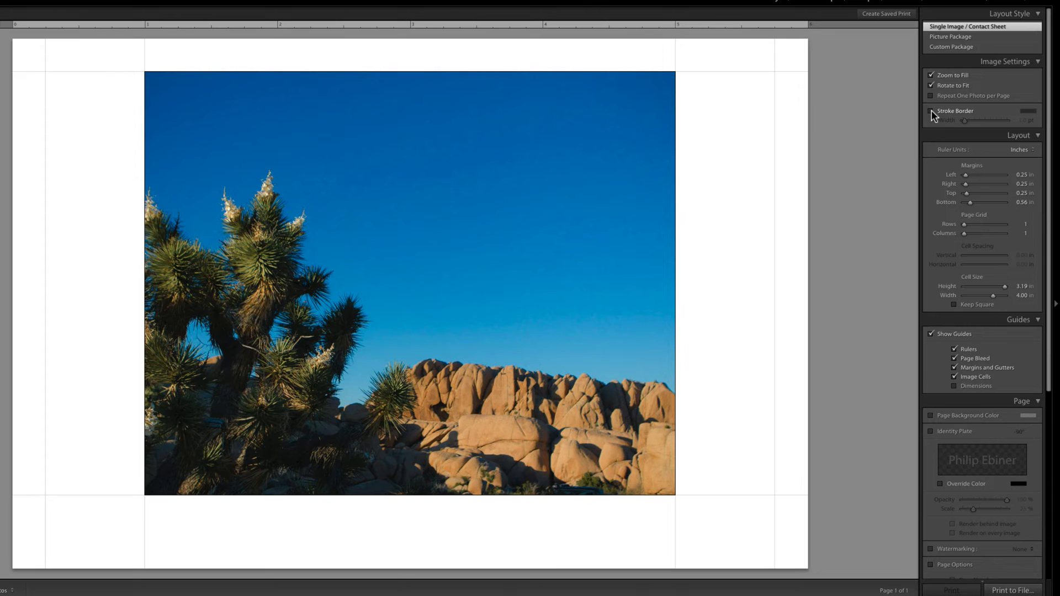
left_click(934, 111)
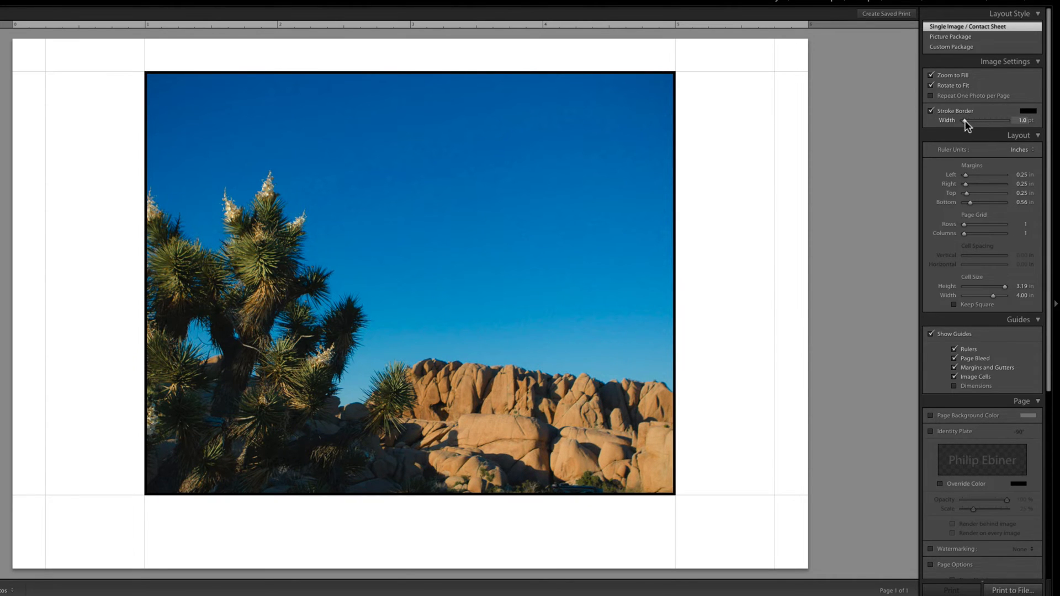
left_click_drag(968, 119, 963, 120)
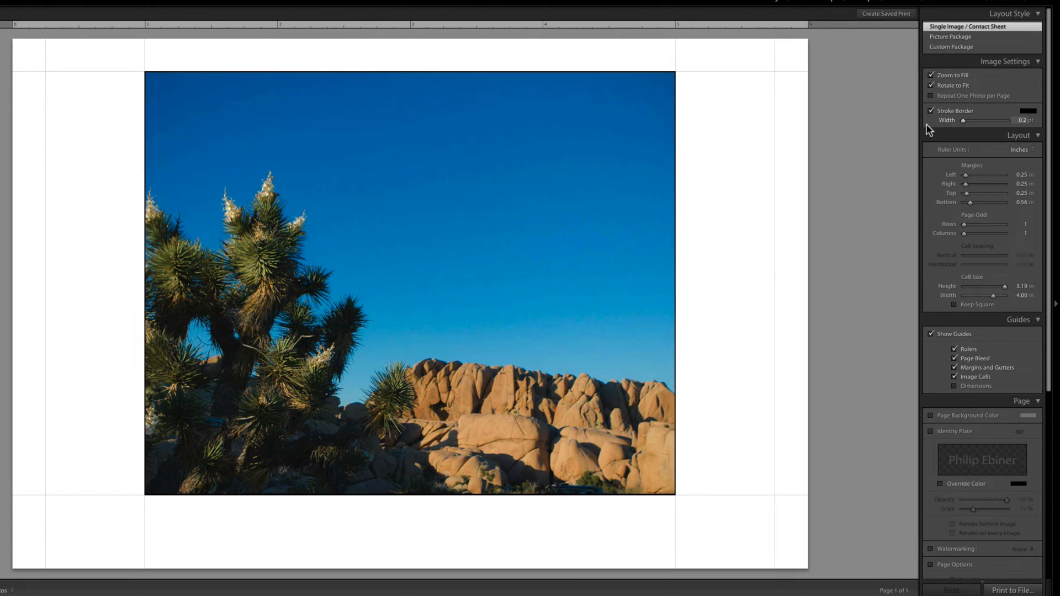
left_click_drag(969, 120, 997, 120)
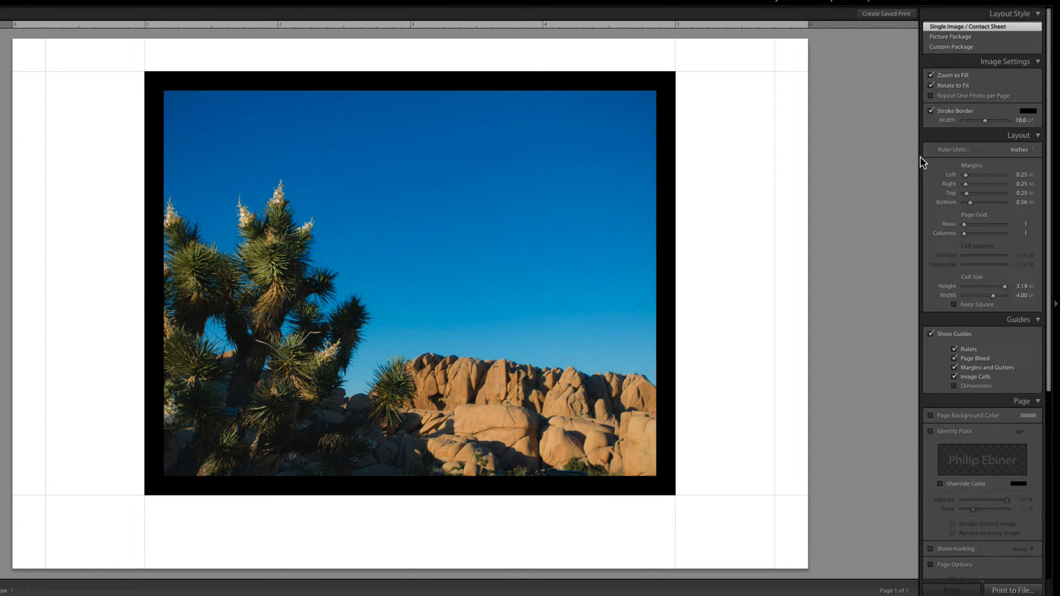
mouse_move(690, 69)
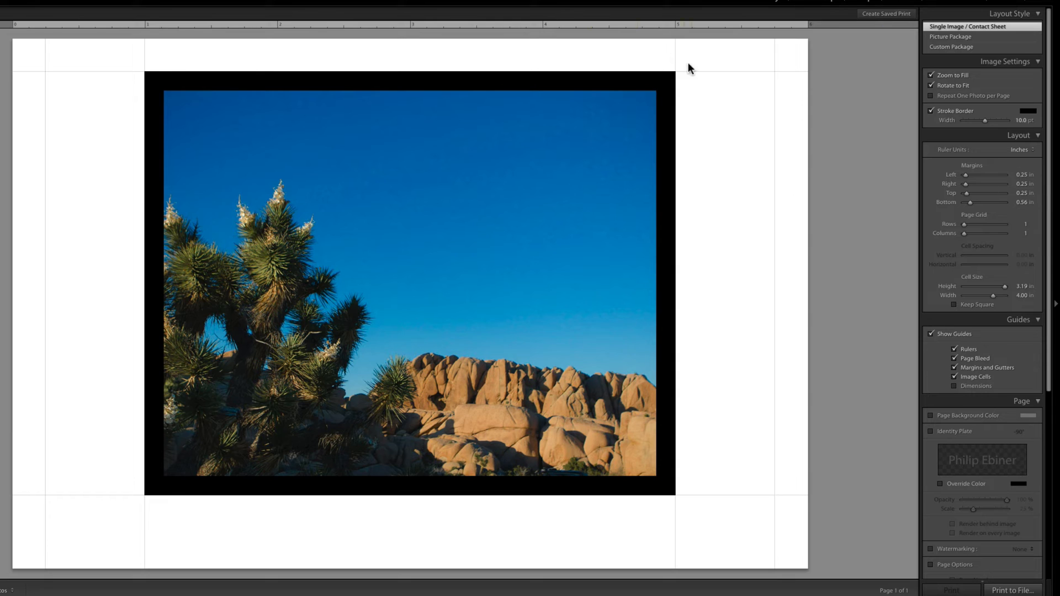
mouse_move(1048, 150)
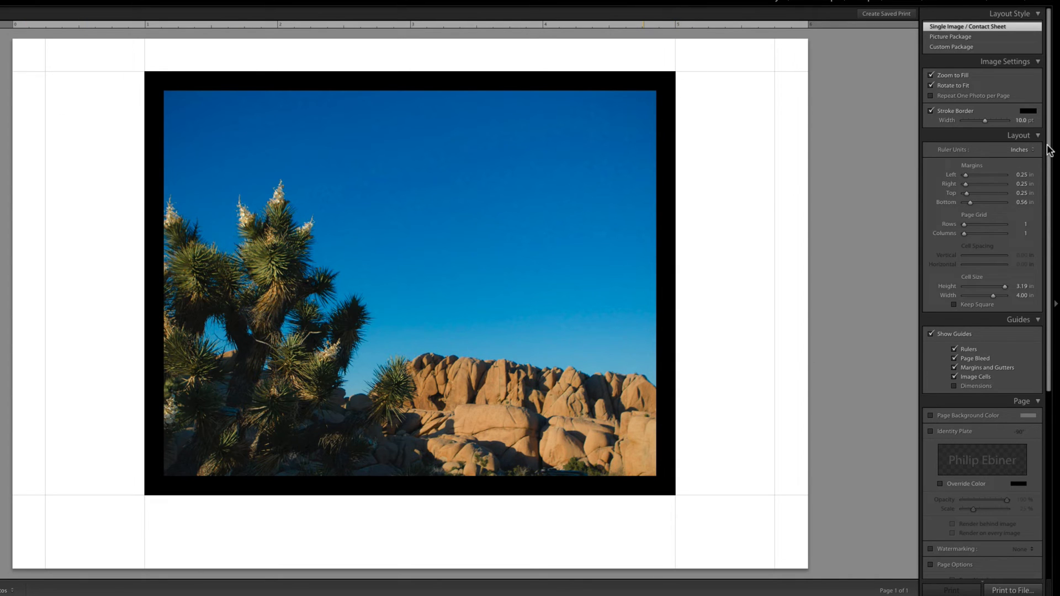
Zero the page margins and enlarge the photo cell to 6 by 4 inches
left_click_drag(976, 174, 962, 174)
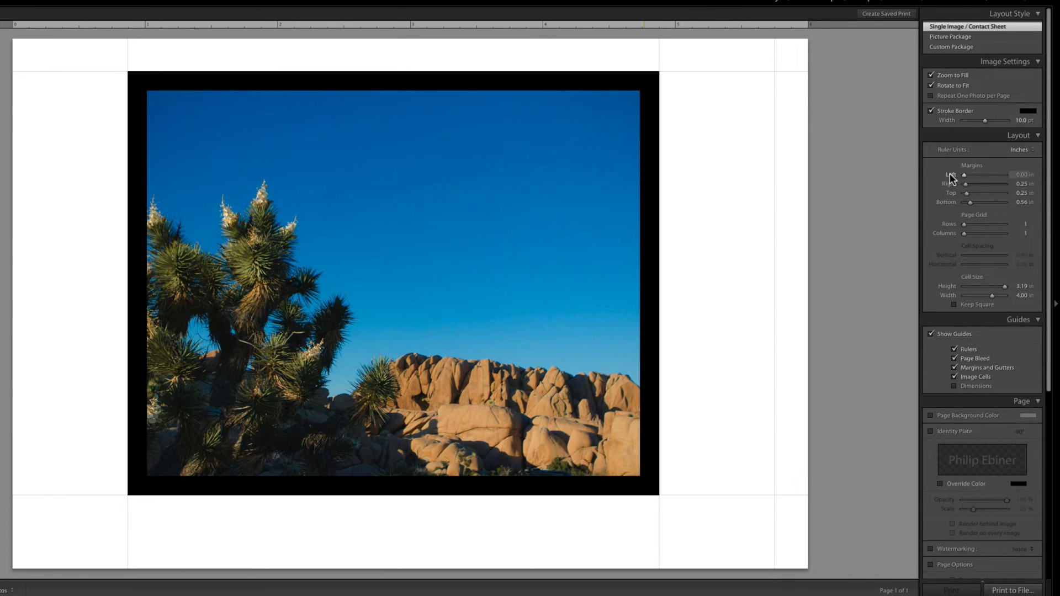
left_click_drag(982, 184, 961, 184)
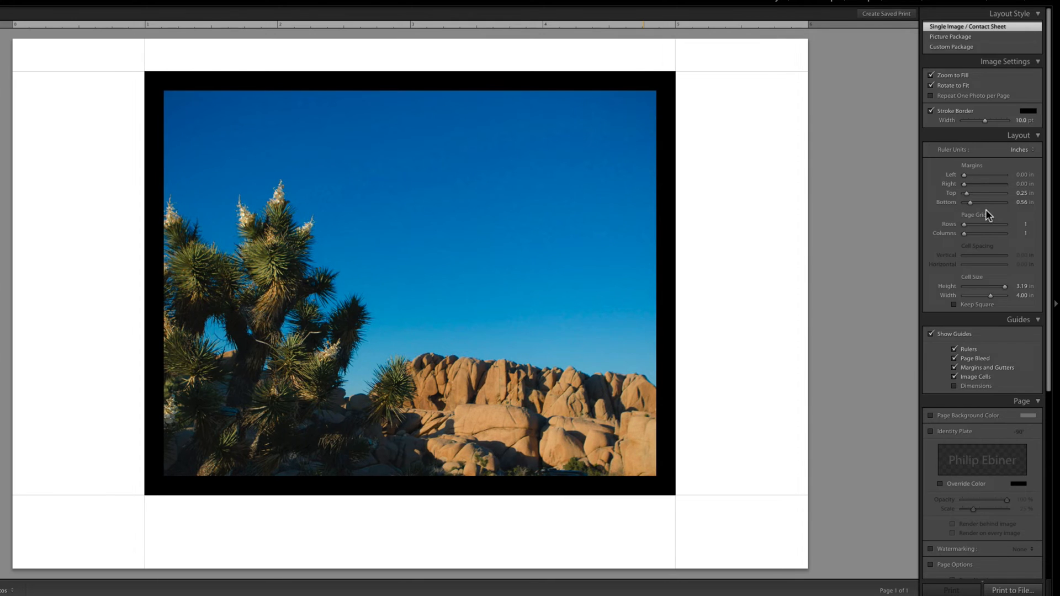
left_click_drag(991, 194, 963, 194)
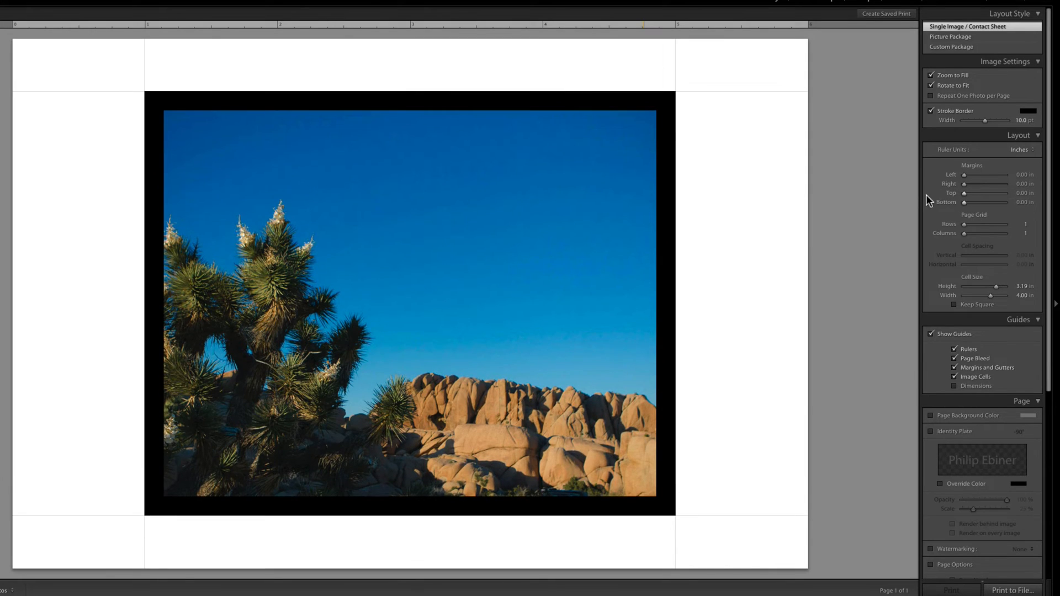
mouse_move(666, 209)
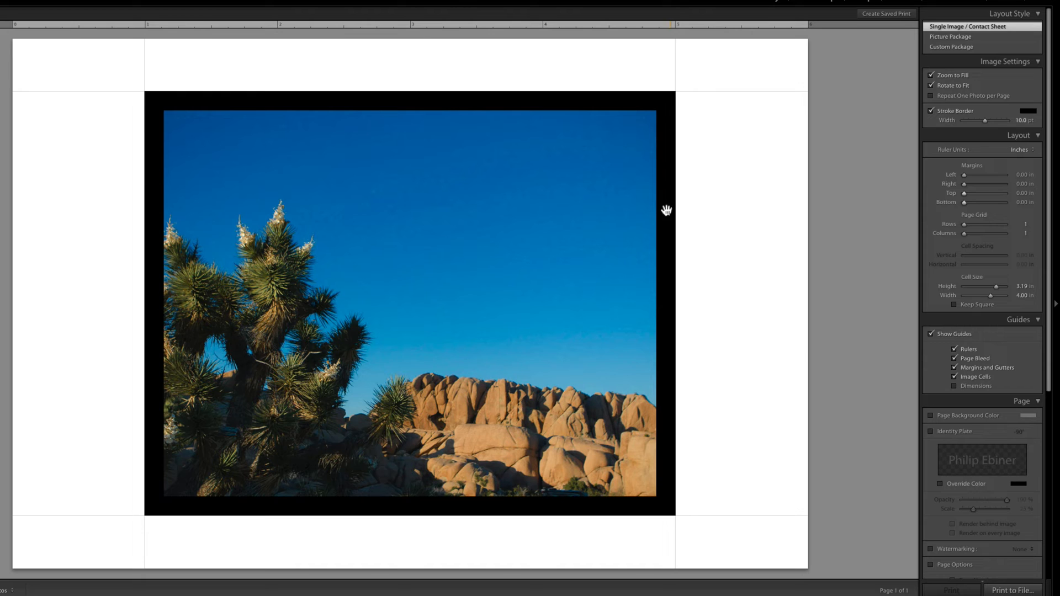
mouse_move(674, 196)
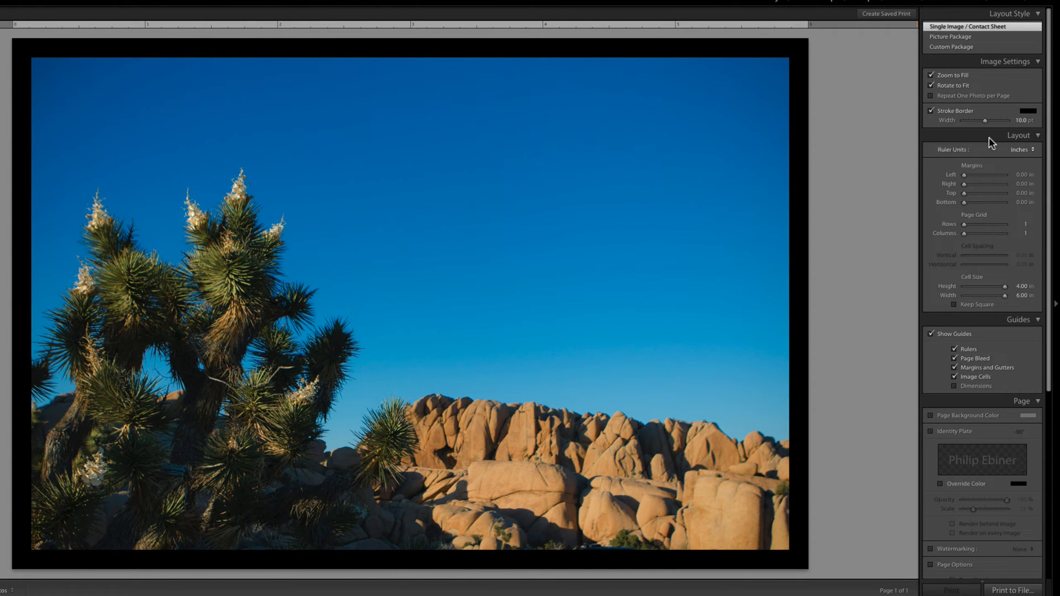
mouse_move(883, 258)
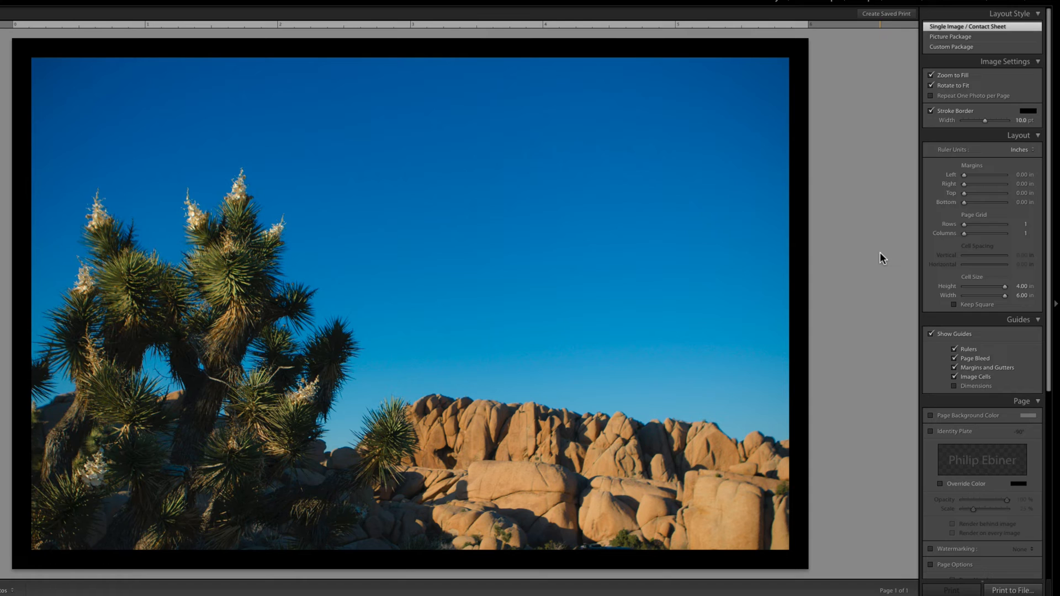
Set the stroke border colour to white
left_click(1028, 111)
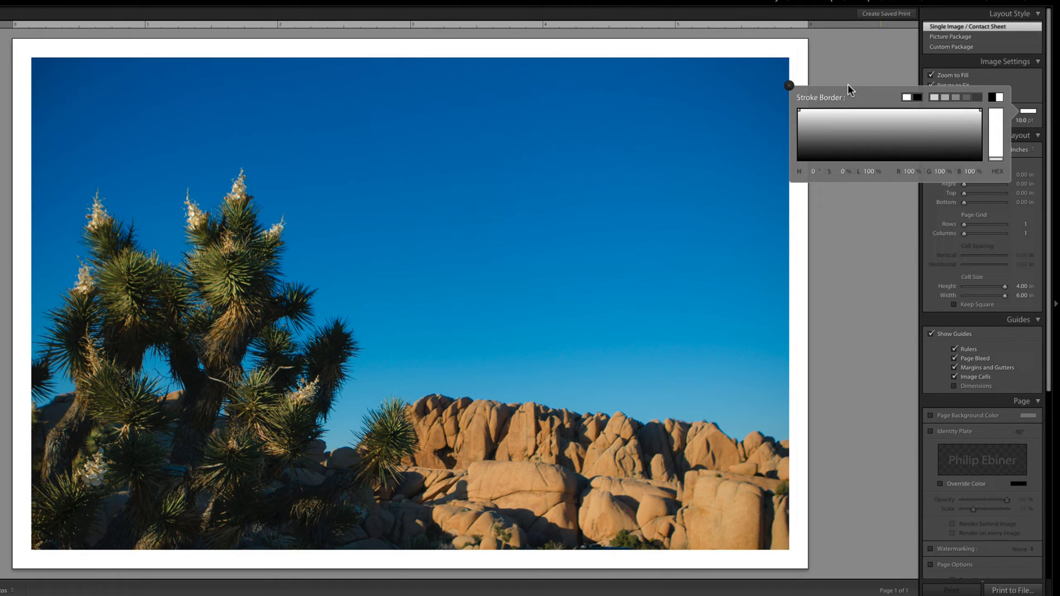
left_click(788, 86)
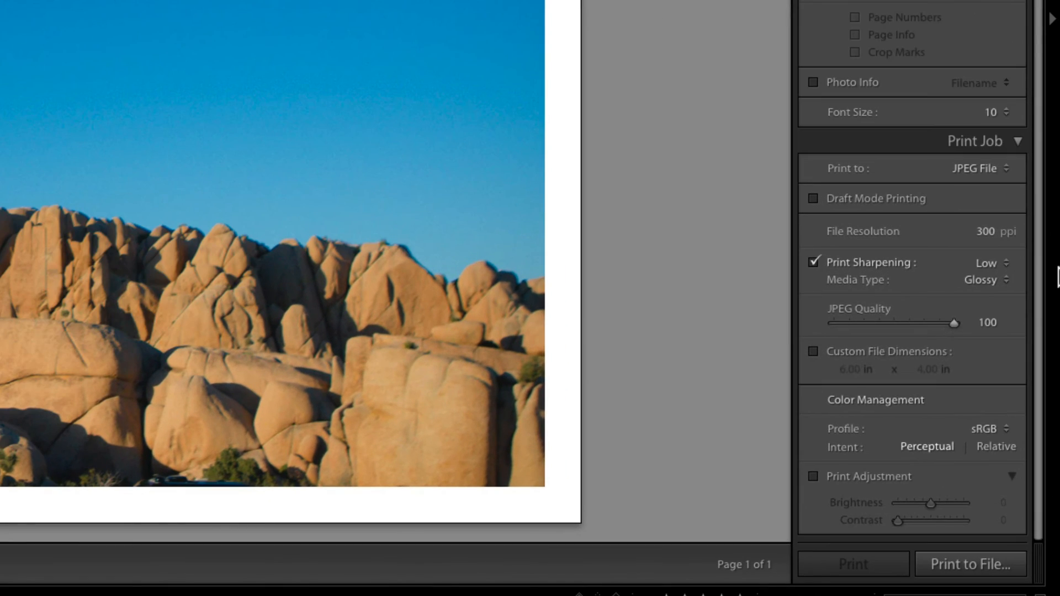
left_click(979, 169)
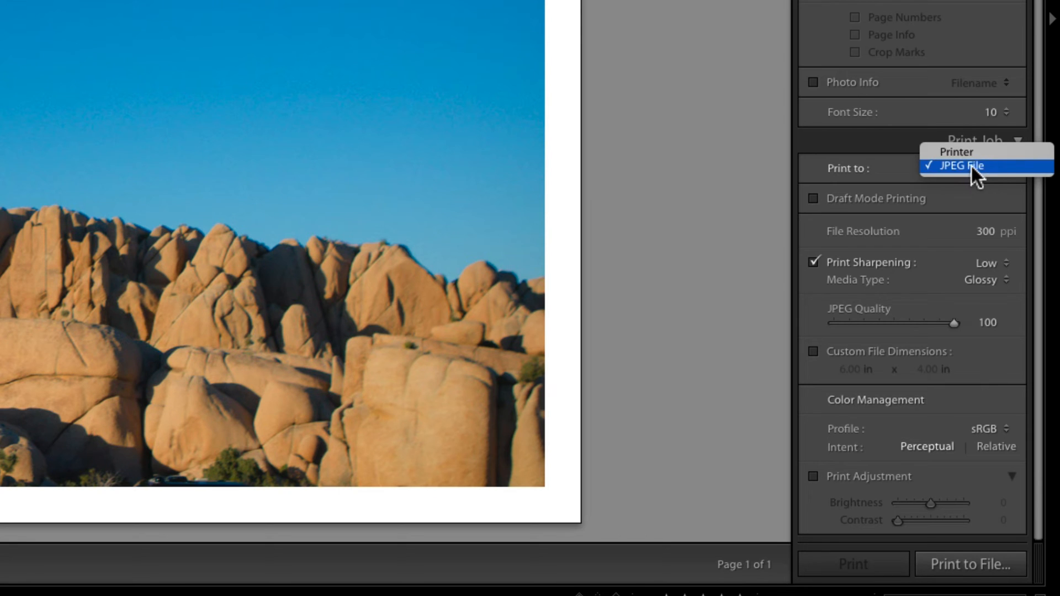
left_click(956, 152)
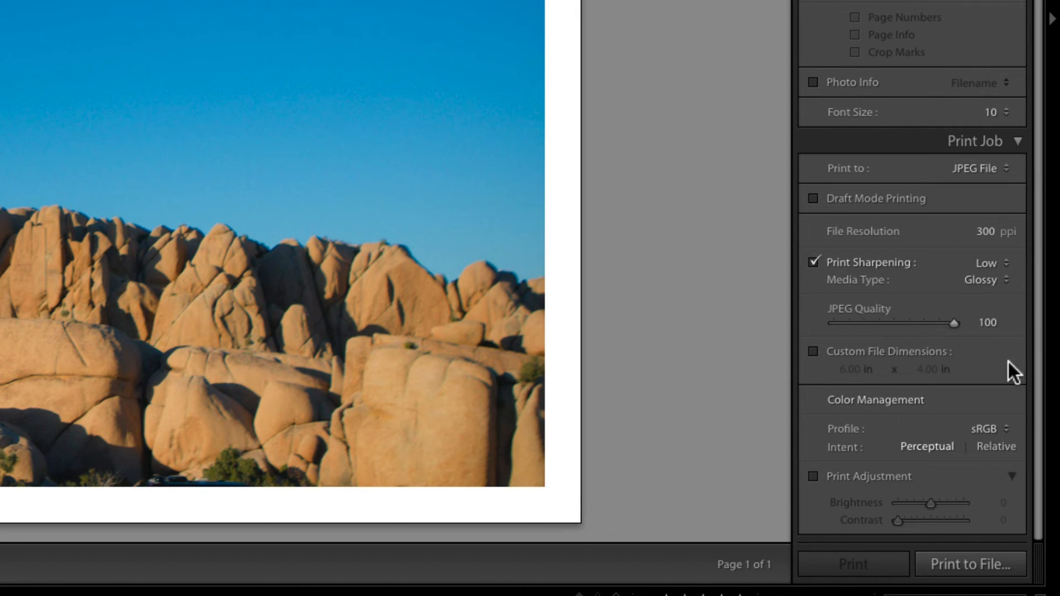
mouse_move(1039, 314)
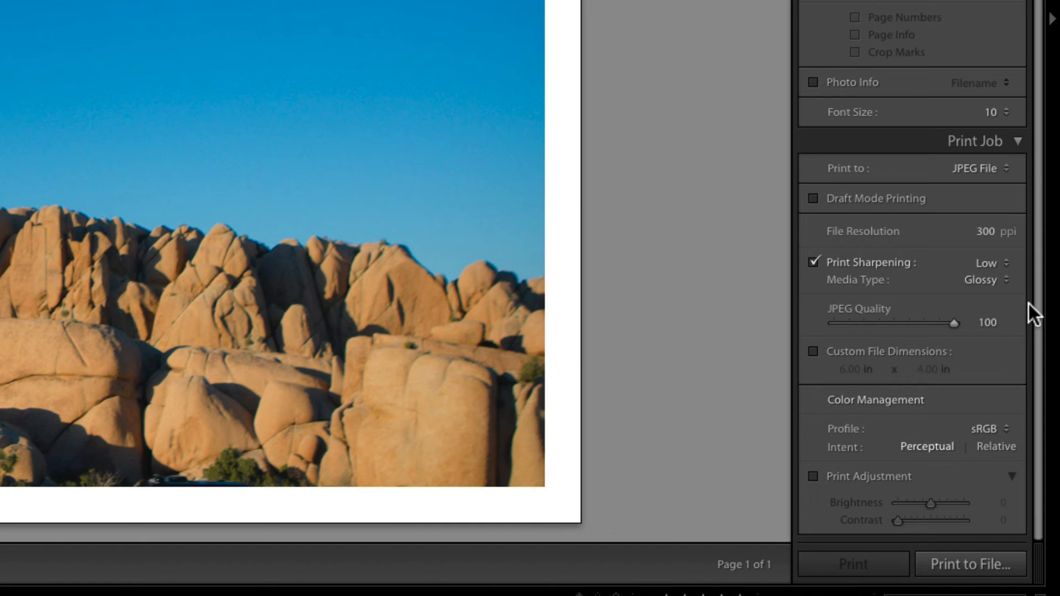
Print to file as a JPEG named Joshua Tree saved to the Desktop
left_click(969, 564)
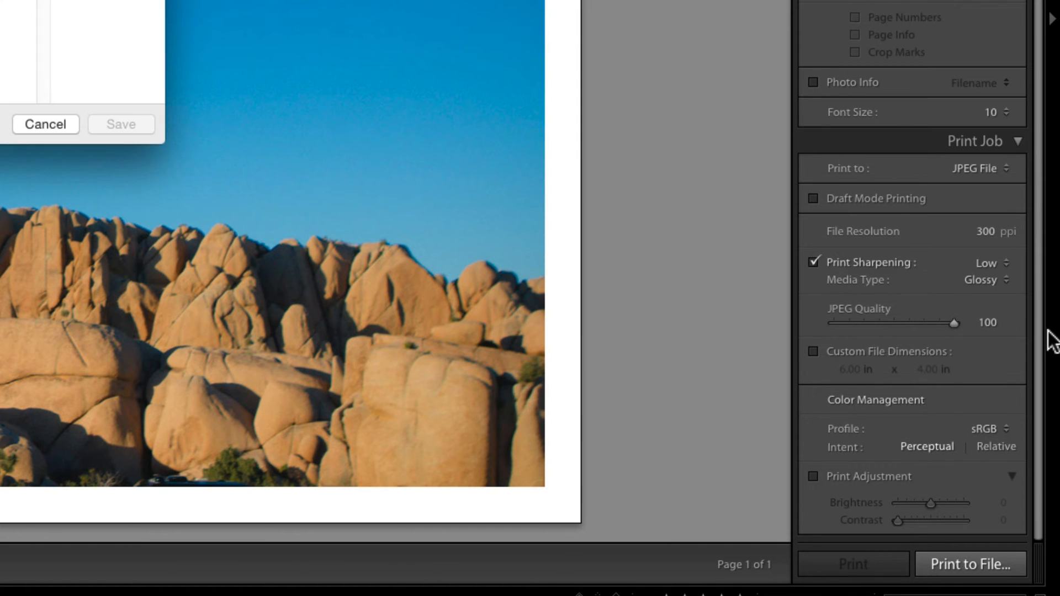
left_click(970, 564)
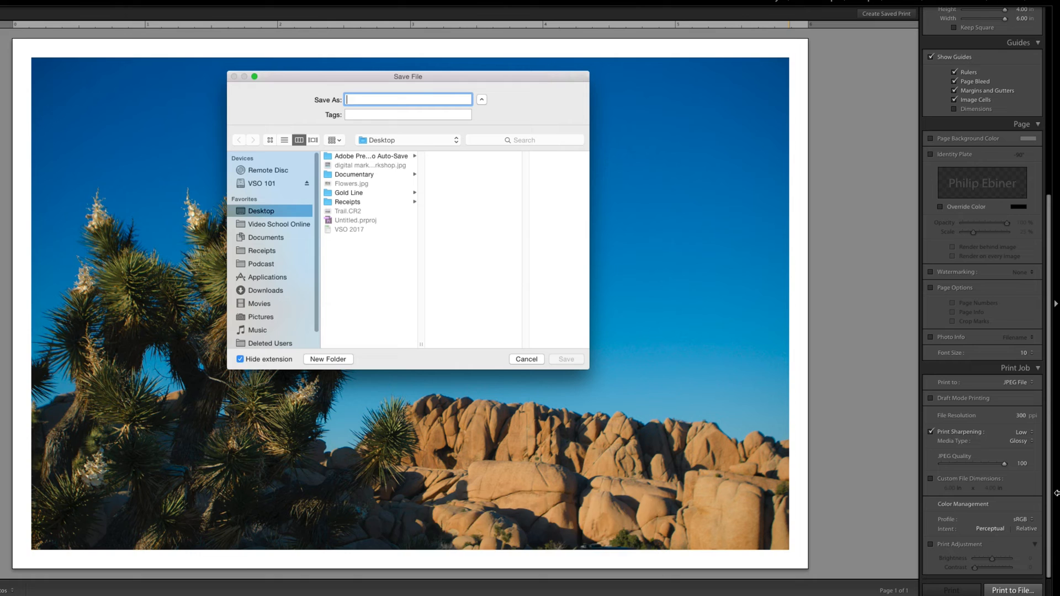
type("Joshua Tree")
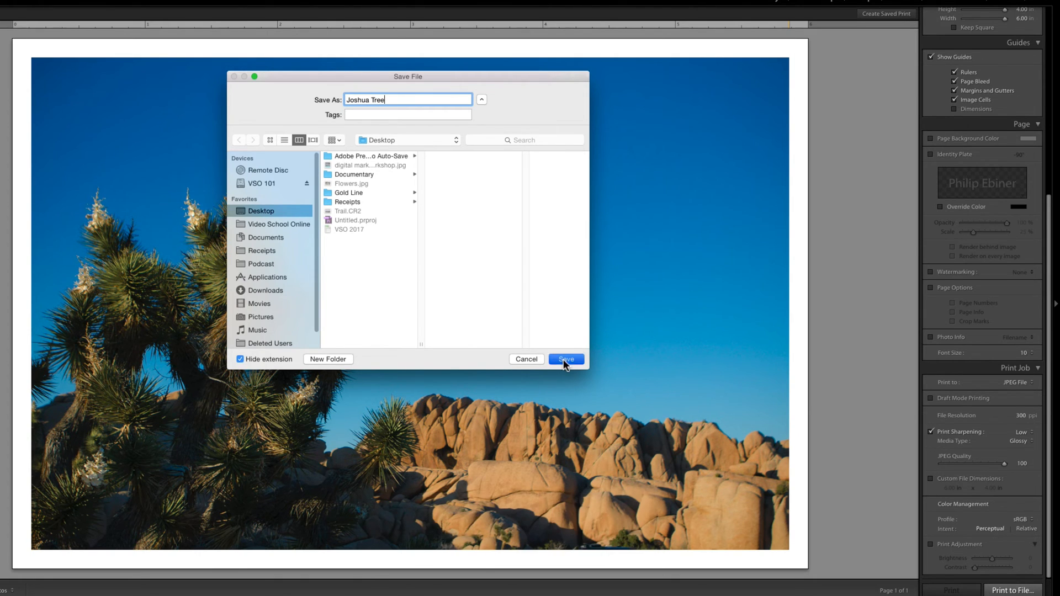
left_click(565, 359)
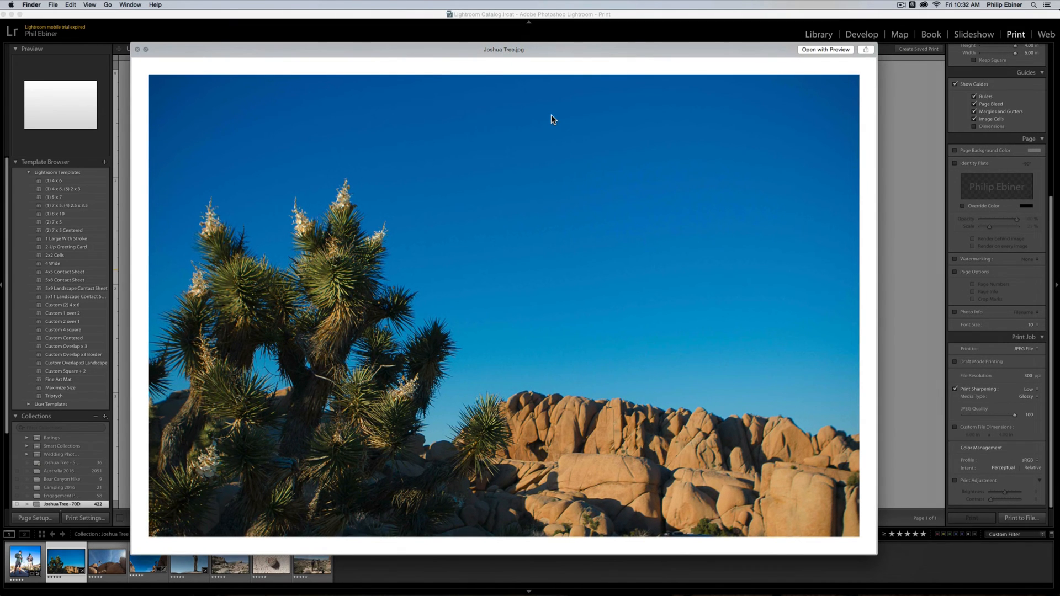
mouse_move(394, 110)
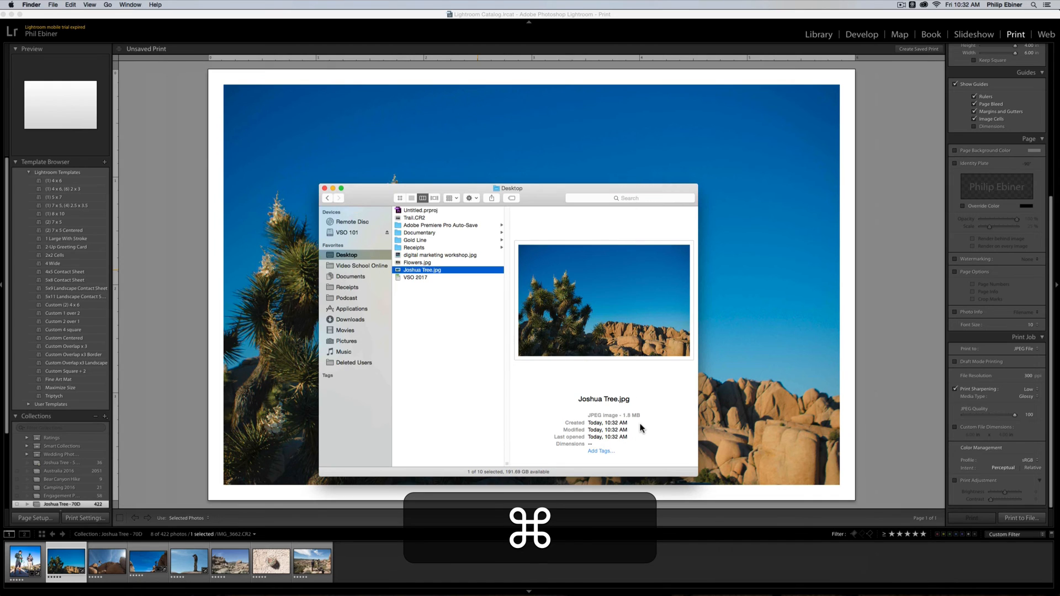
Check Joshua Tree.jpg's info shows 1800 × 1200 pixels, then close the Finder windows
key("cmd+i")
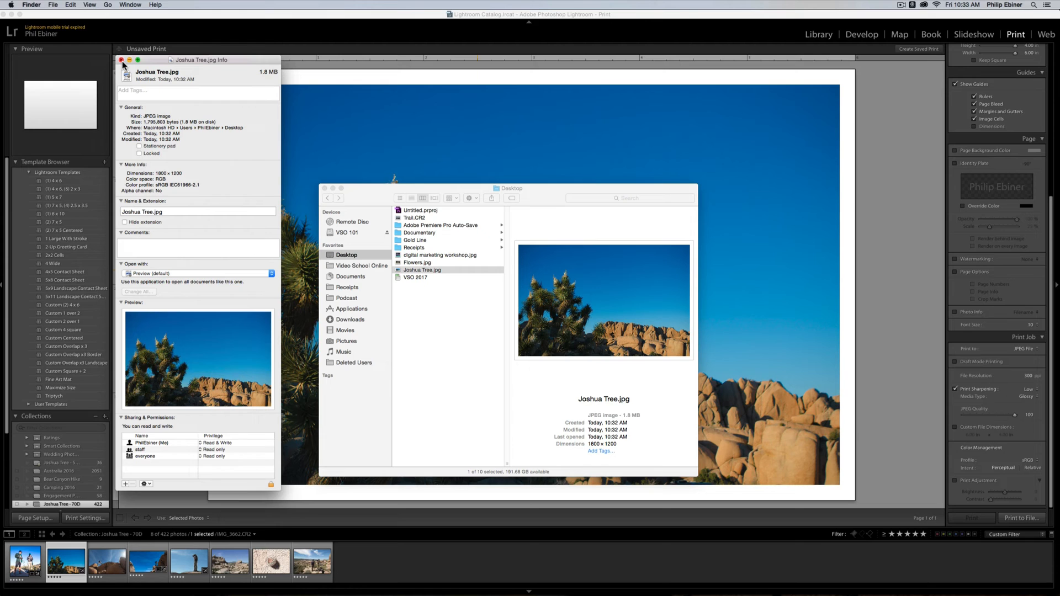
left_click(121, 60)
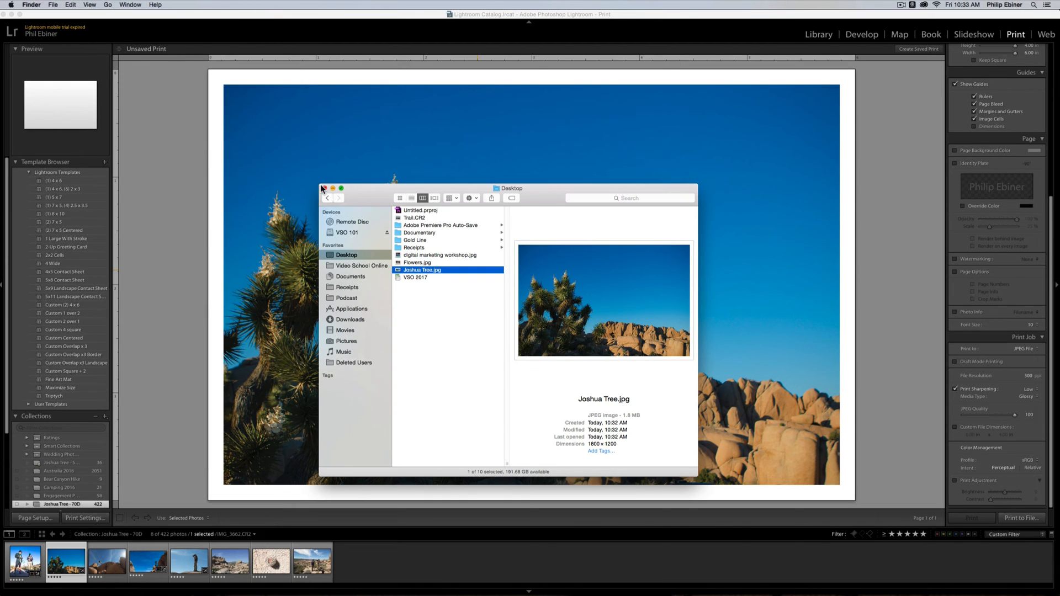
left_click(323, 189)
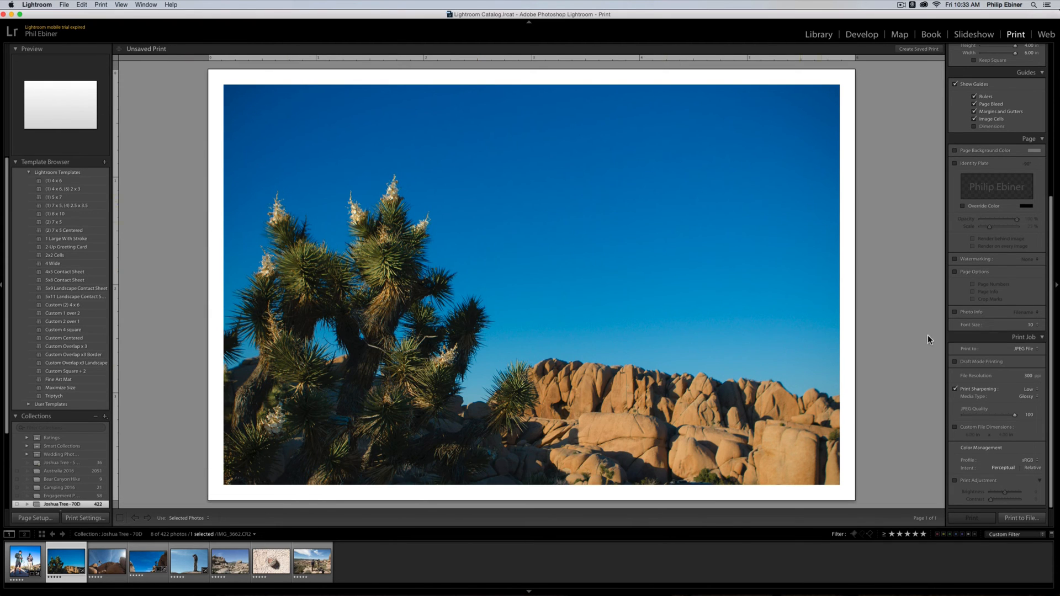
mouse_move(1049, 292)
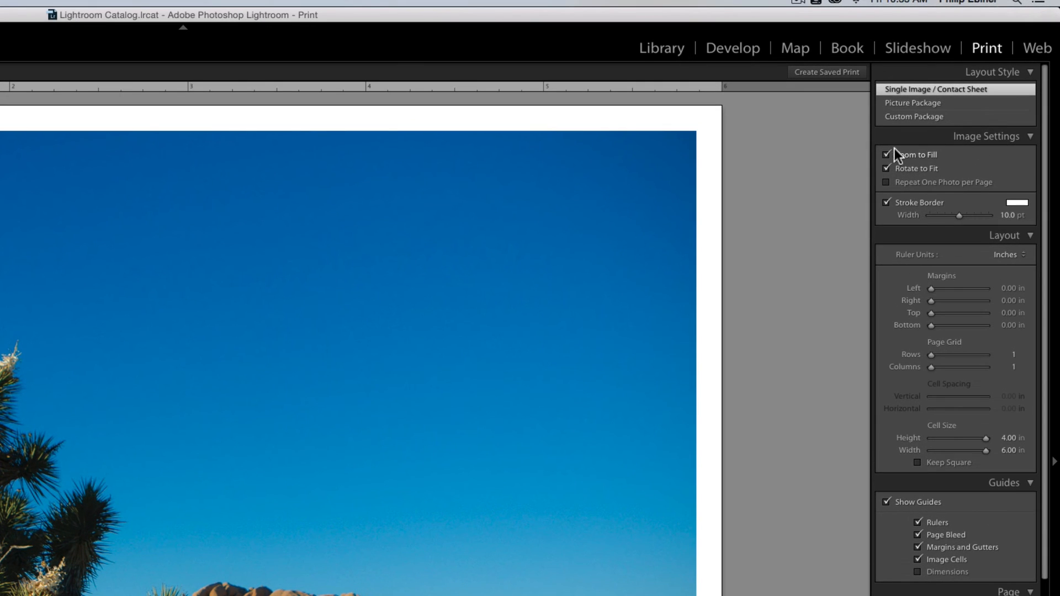
left_click(888, 154)
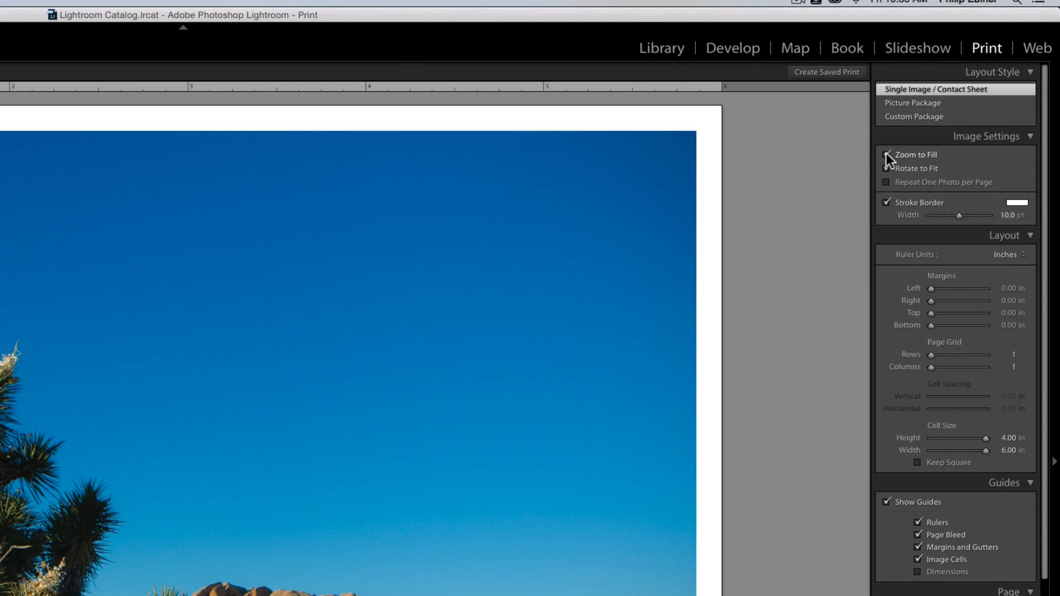
left_click(889, 154)
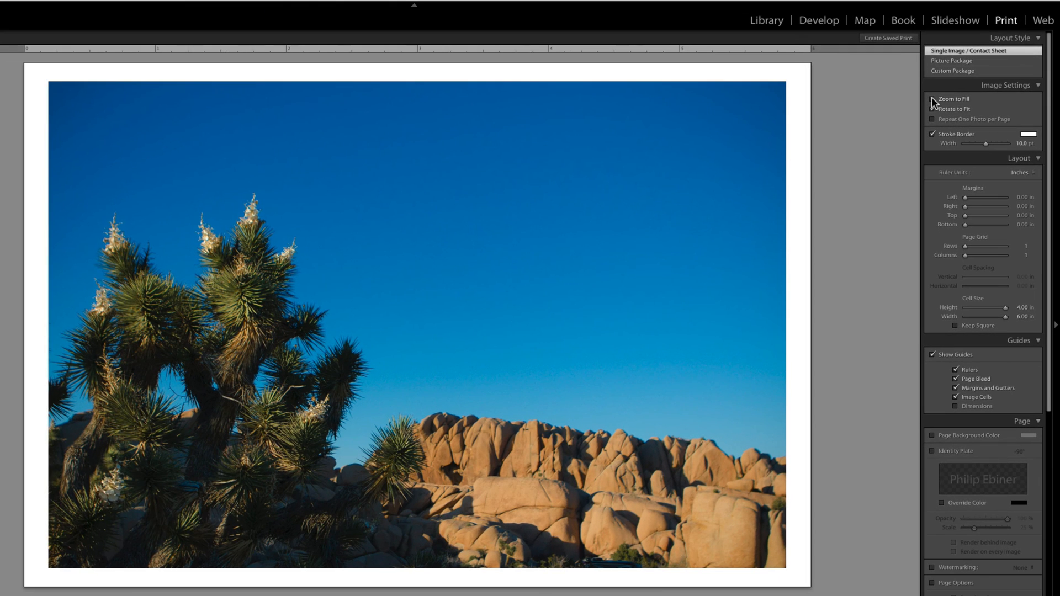
left_click(934, 99)
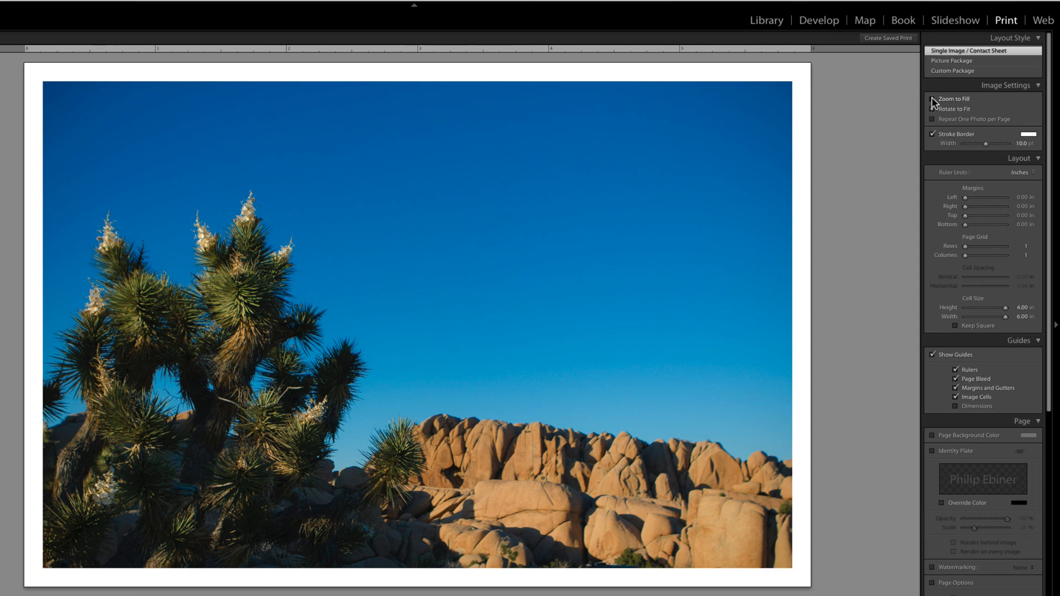
left_click(934, 99)
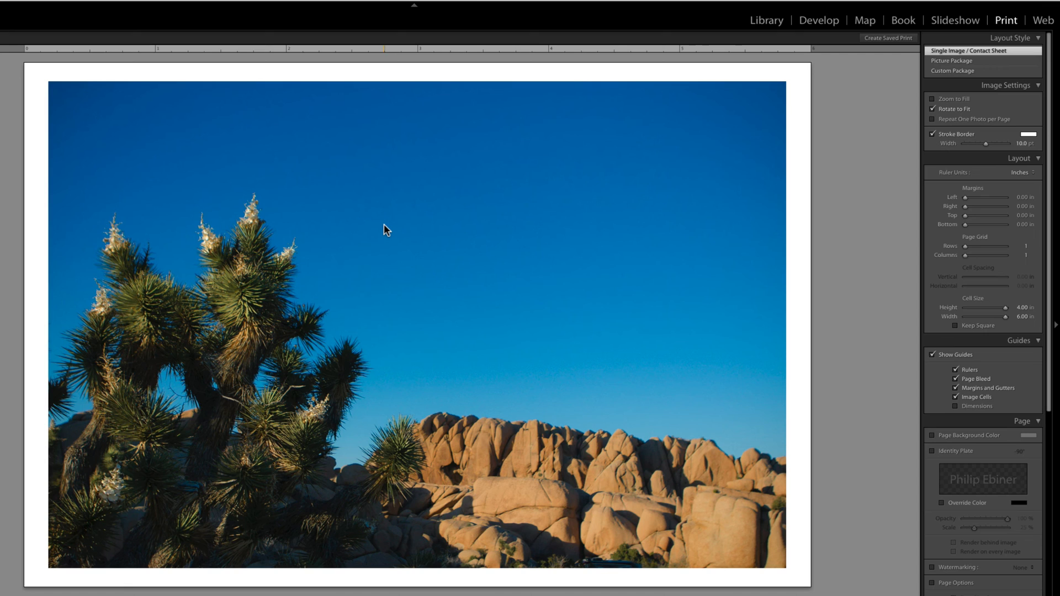
mouse_move(530, 236)
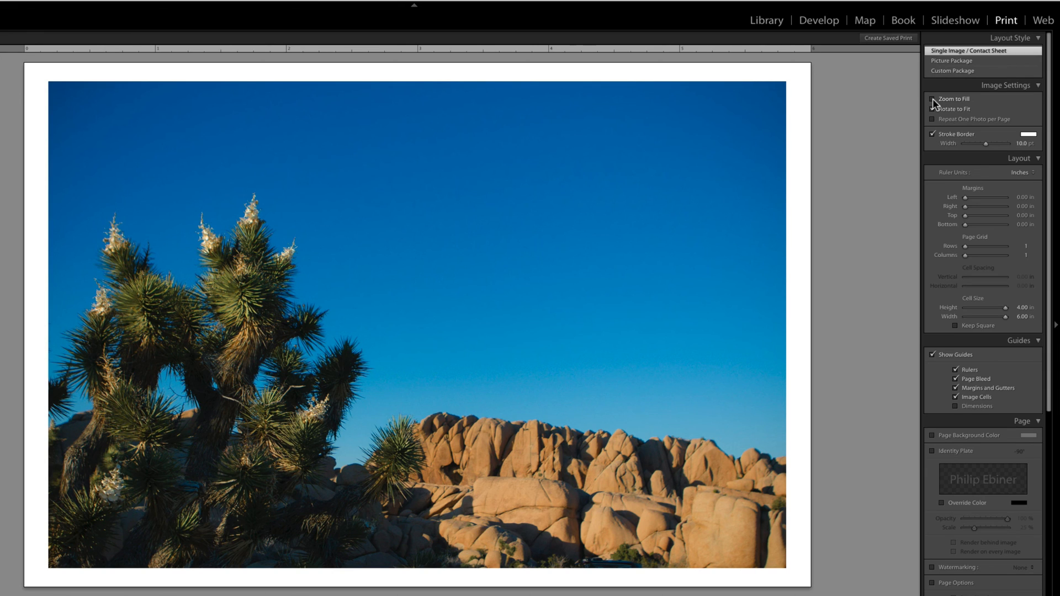
left_click(934, 99)
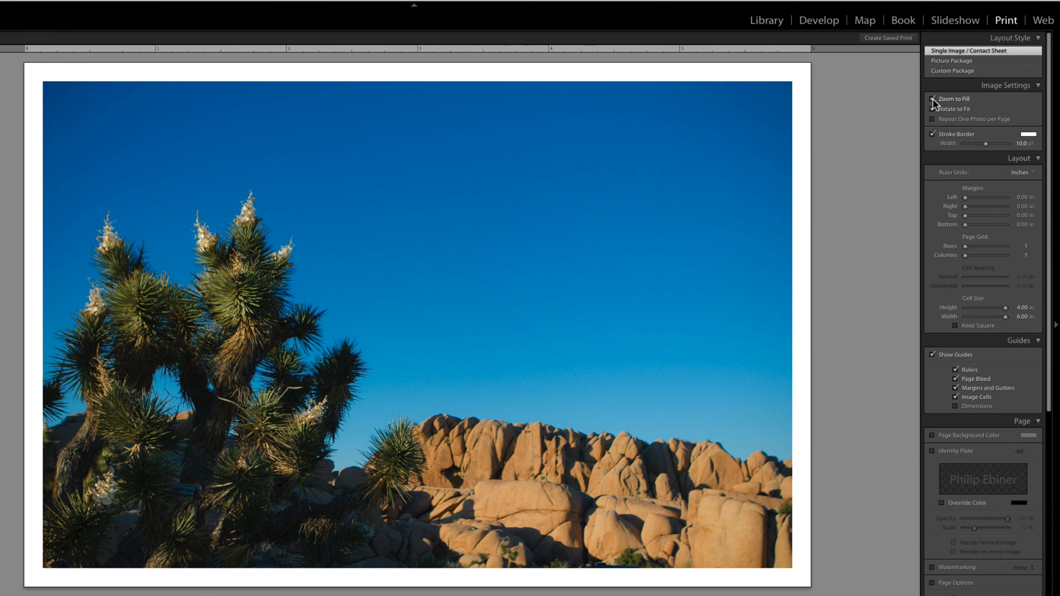
left_click(934, 99)
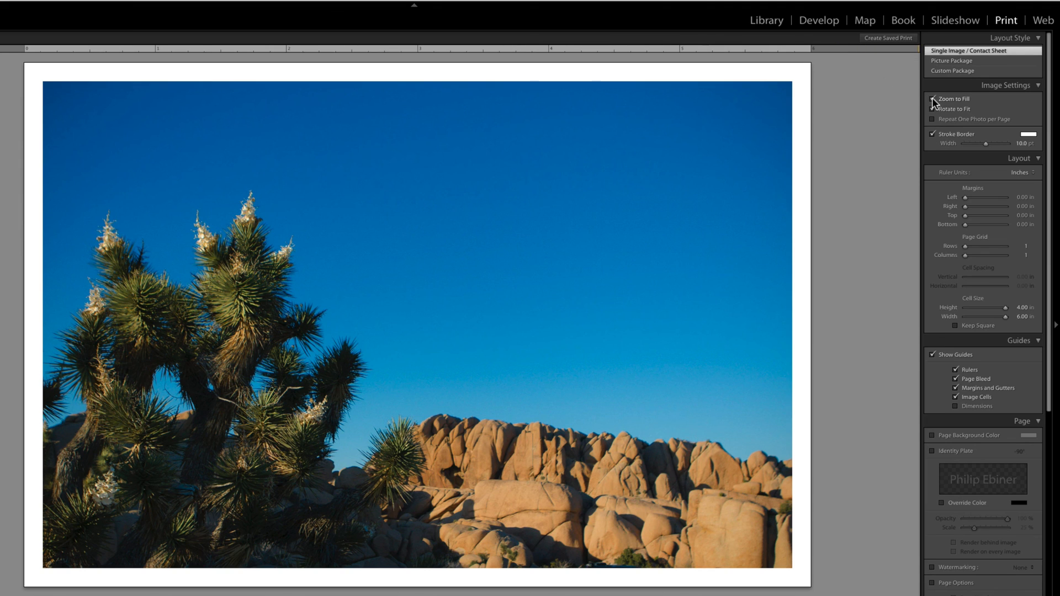
left_click(935, 109)
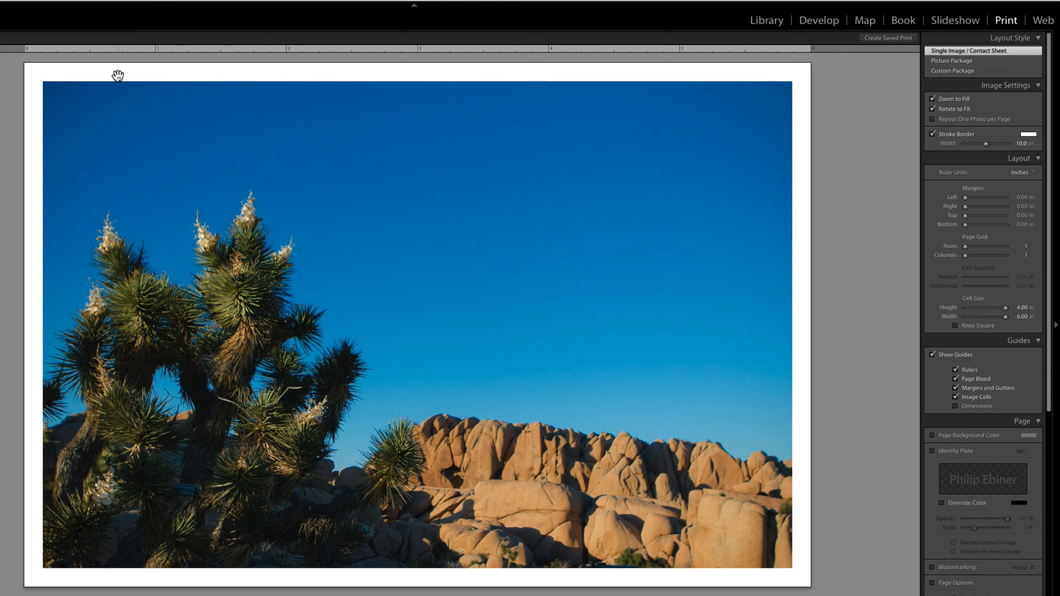
mouse_move(756, 548)
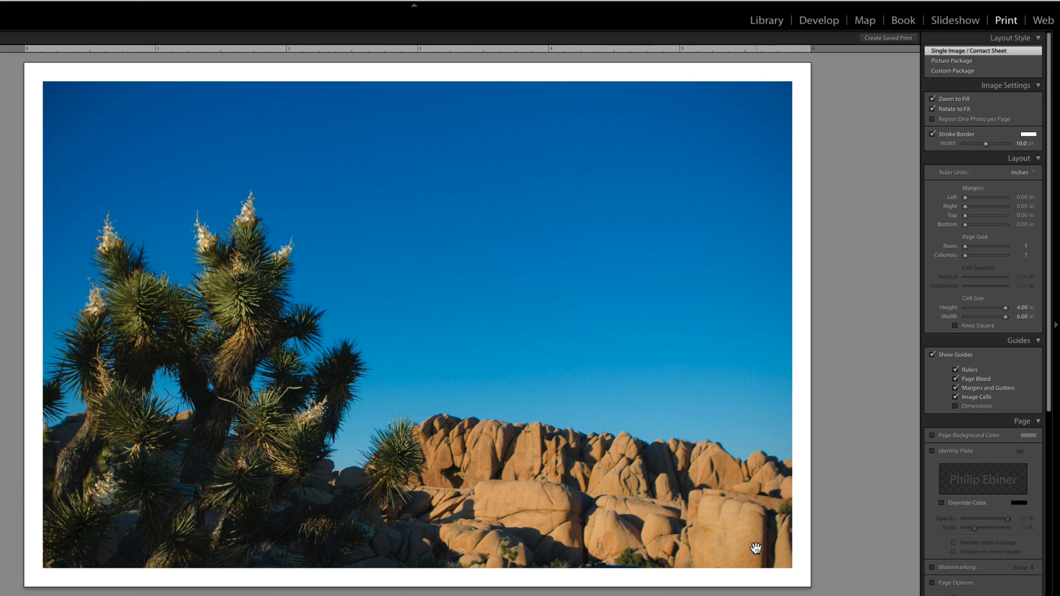
mouse_move(757, 552)
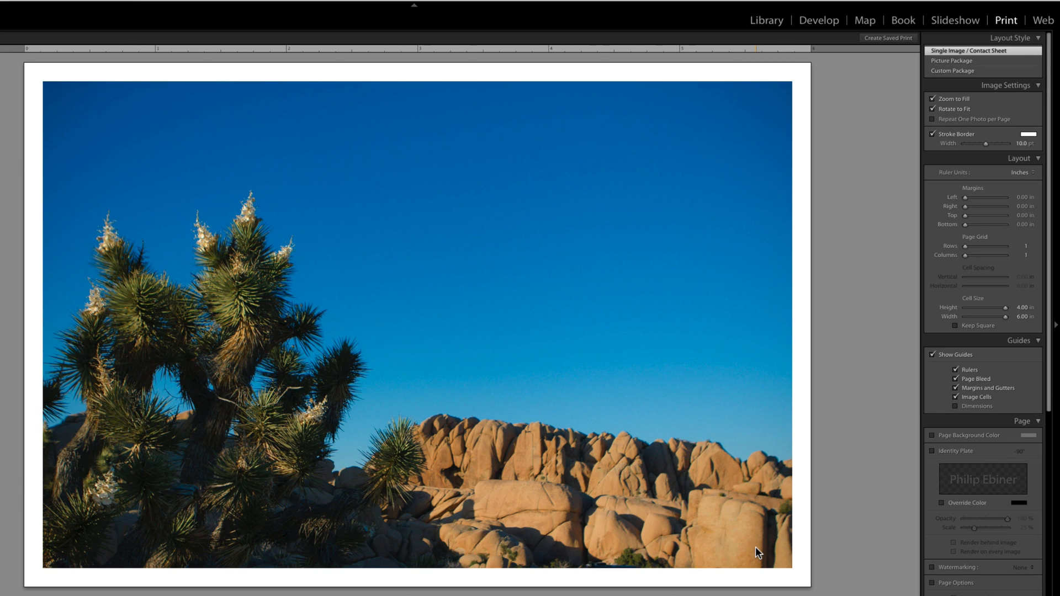